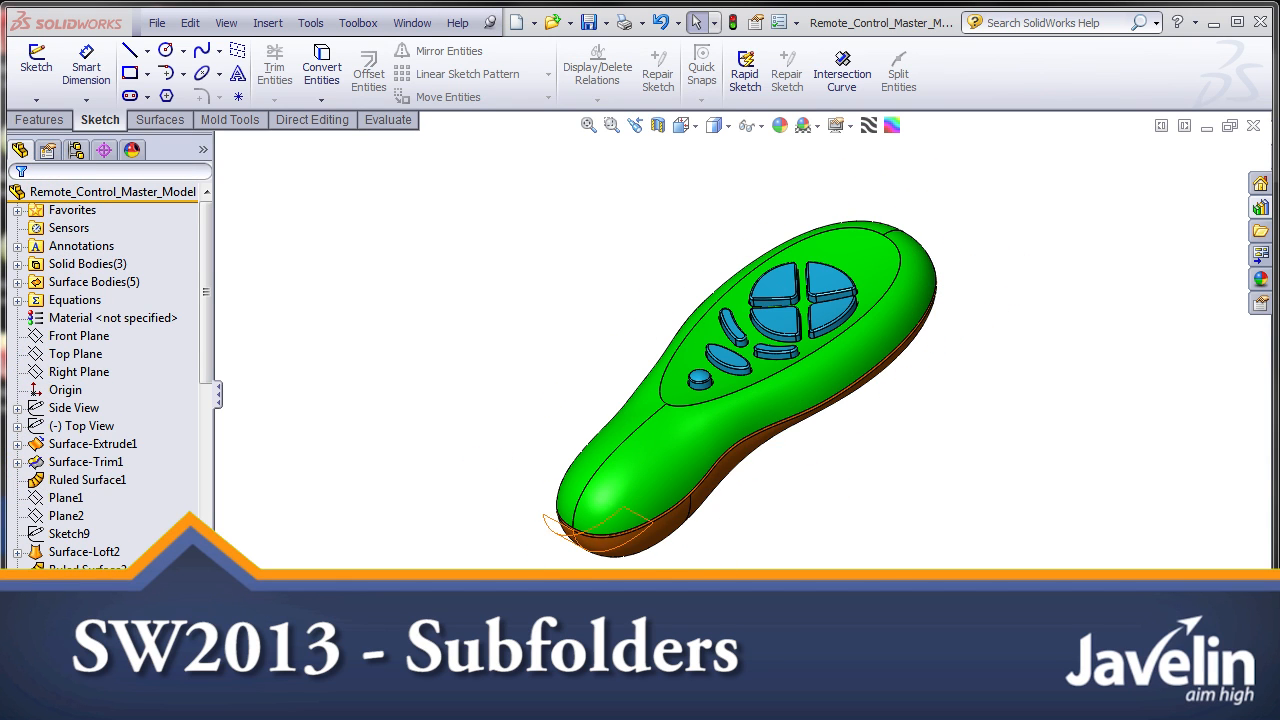
# Select the remote control part at the tree top, view its options, then dismiss them
pyautogui.click(108, 191)
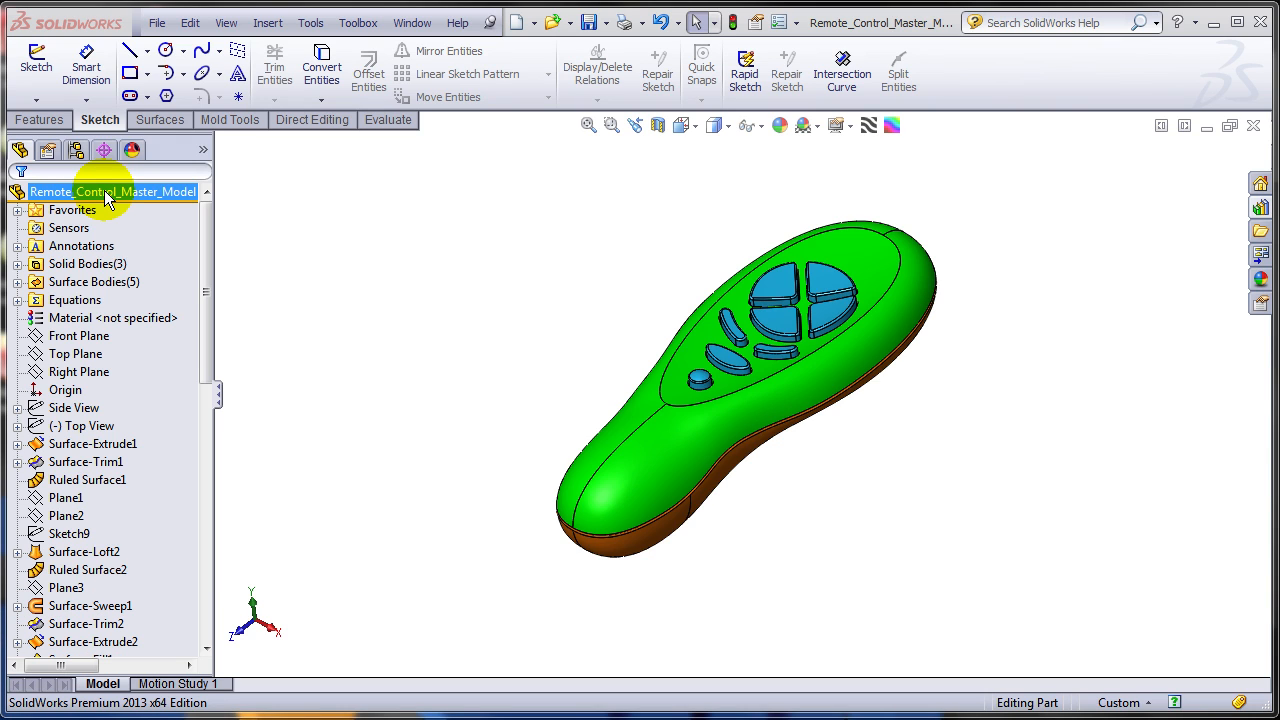
pyautogui.rightClick(105, 191)
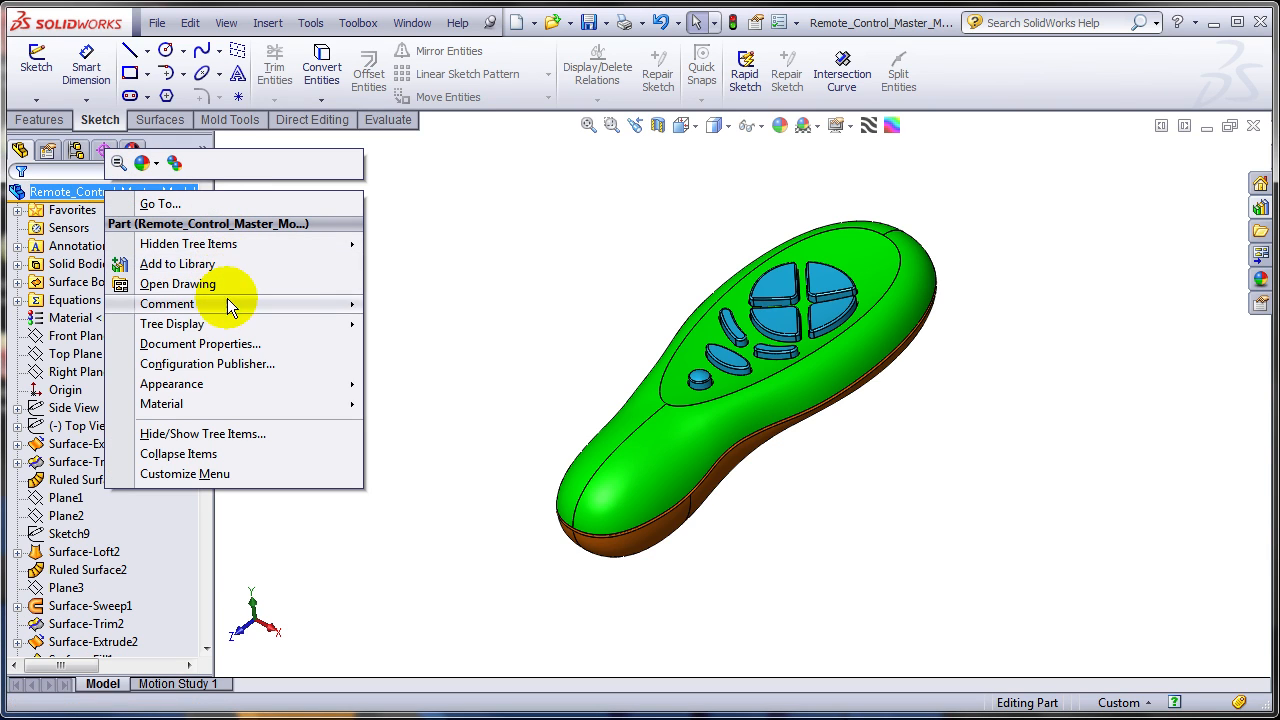
pyautogui.moveTo(172, 323)
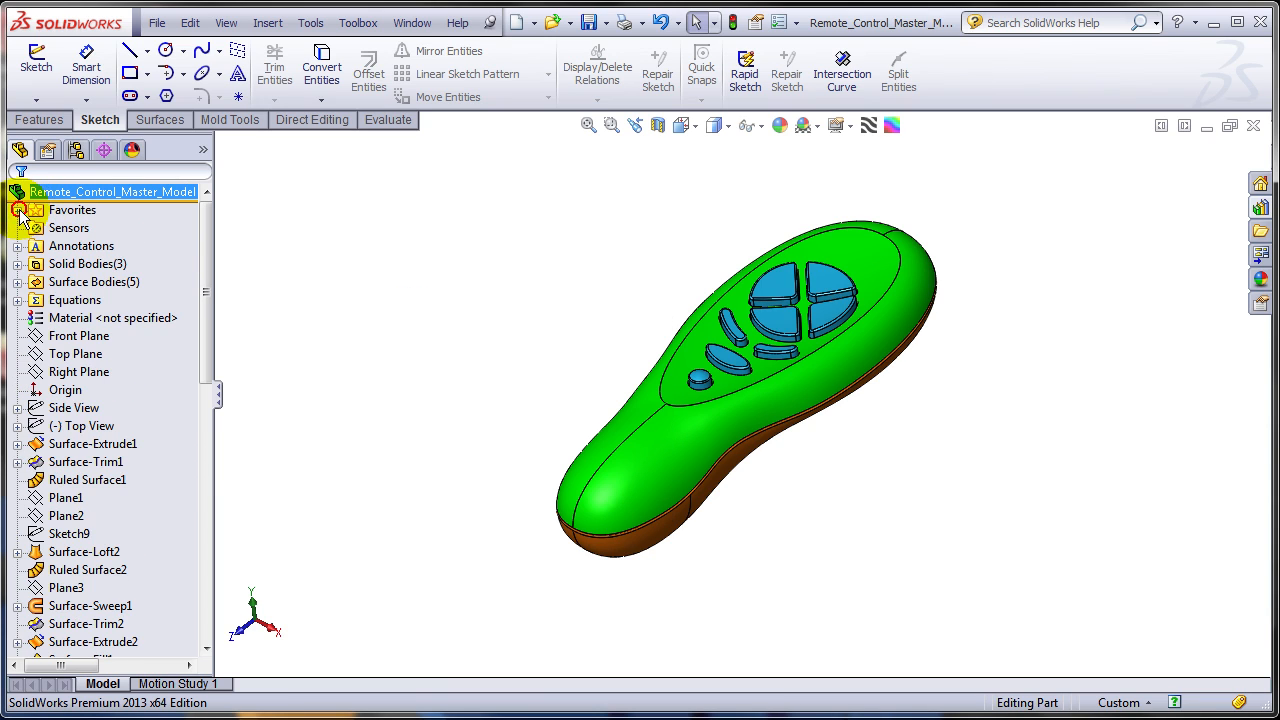
pyautogui.click(72, 210)
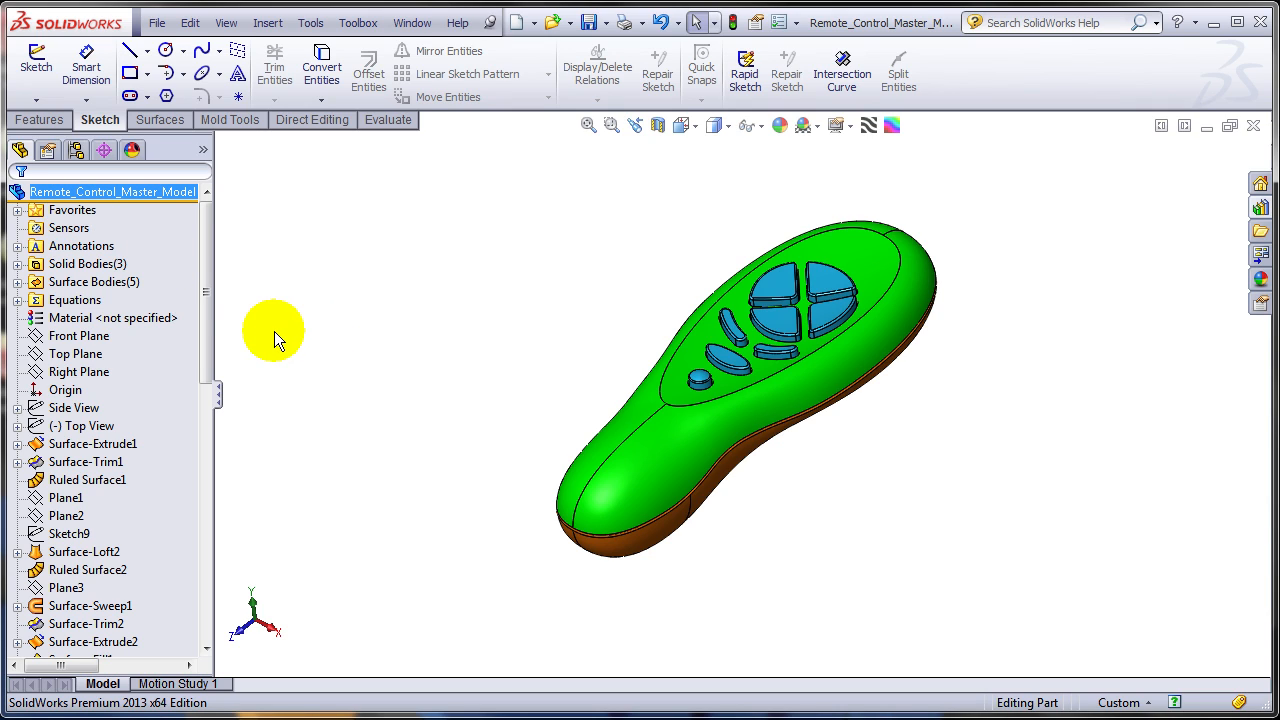
pyautogui.click(88, 569)
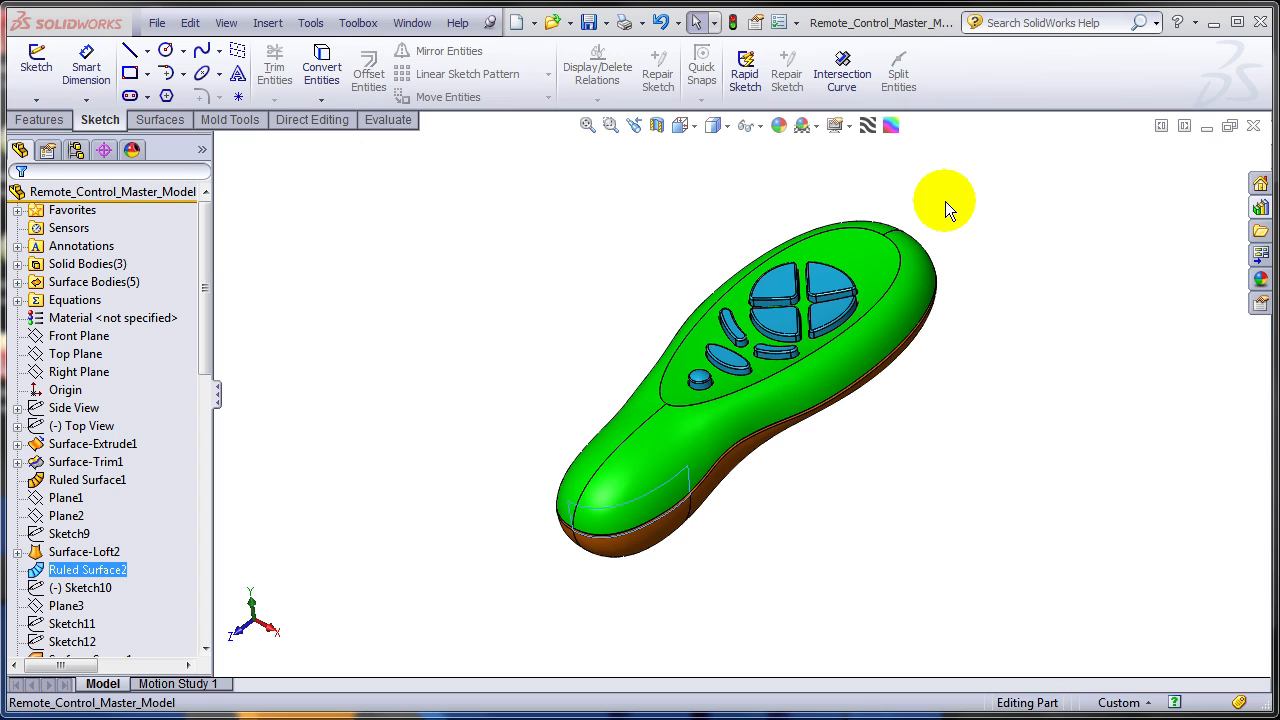
pyautogui.moveTo(85, 430)
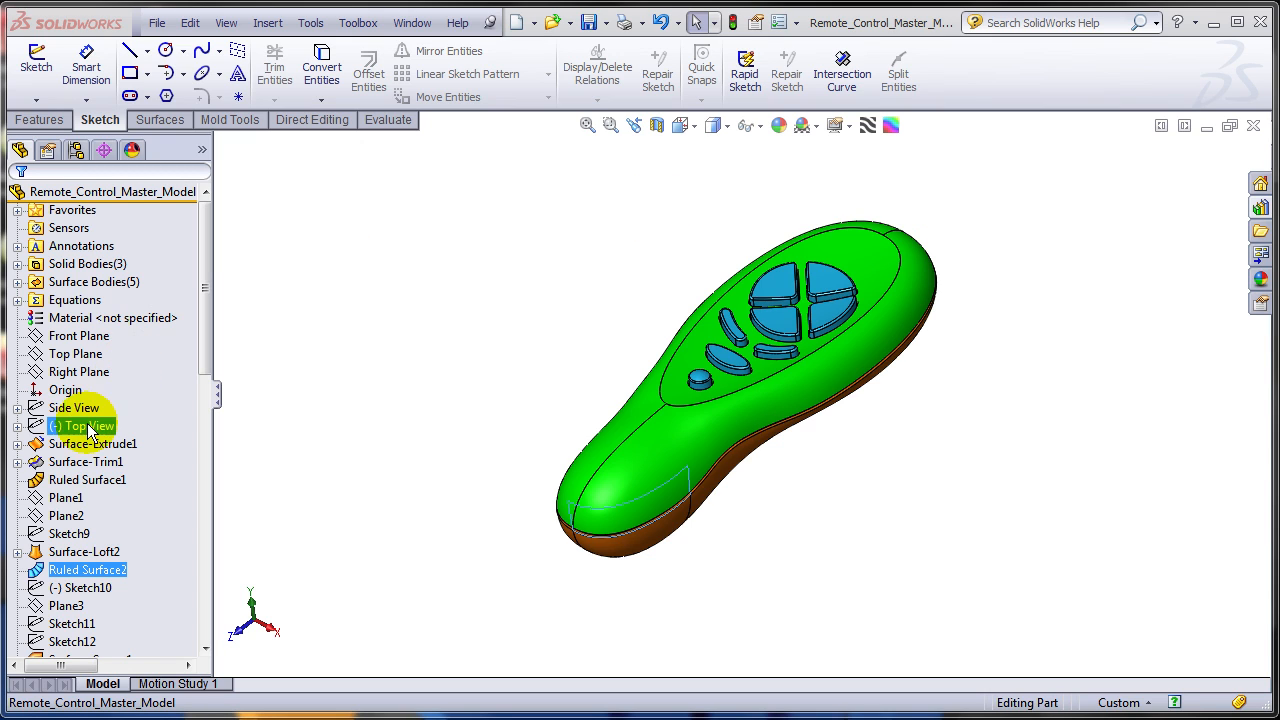
pyautogui.moveTo(200, 505)
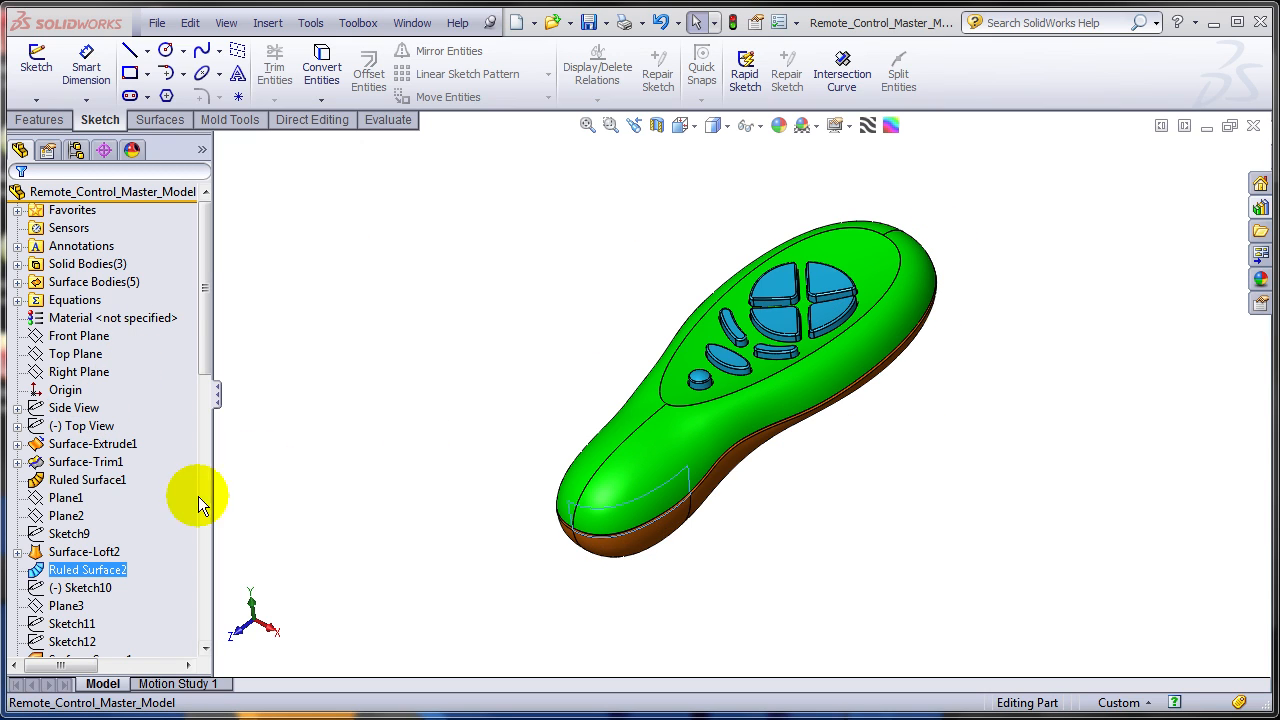
# Put Side View through Dome1 into a new folder named 'ID Features' and expand it
pyautogui.click(73, 407)
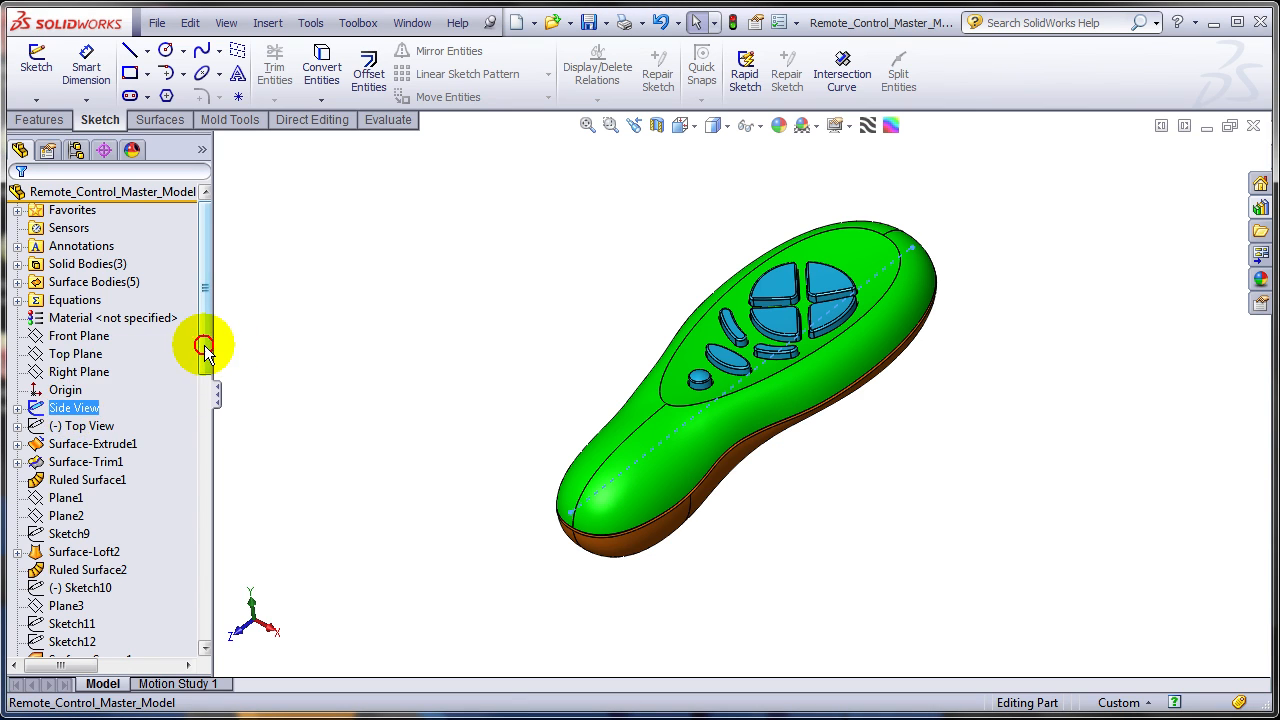
pyautogui.scroll(-3)
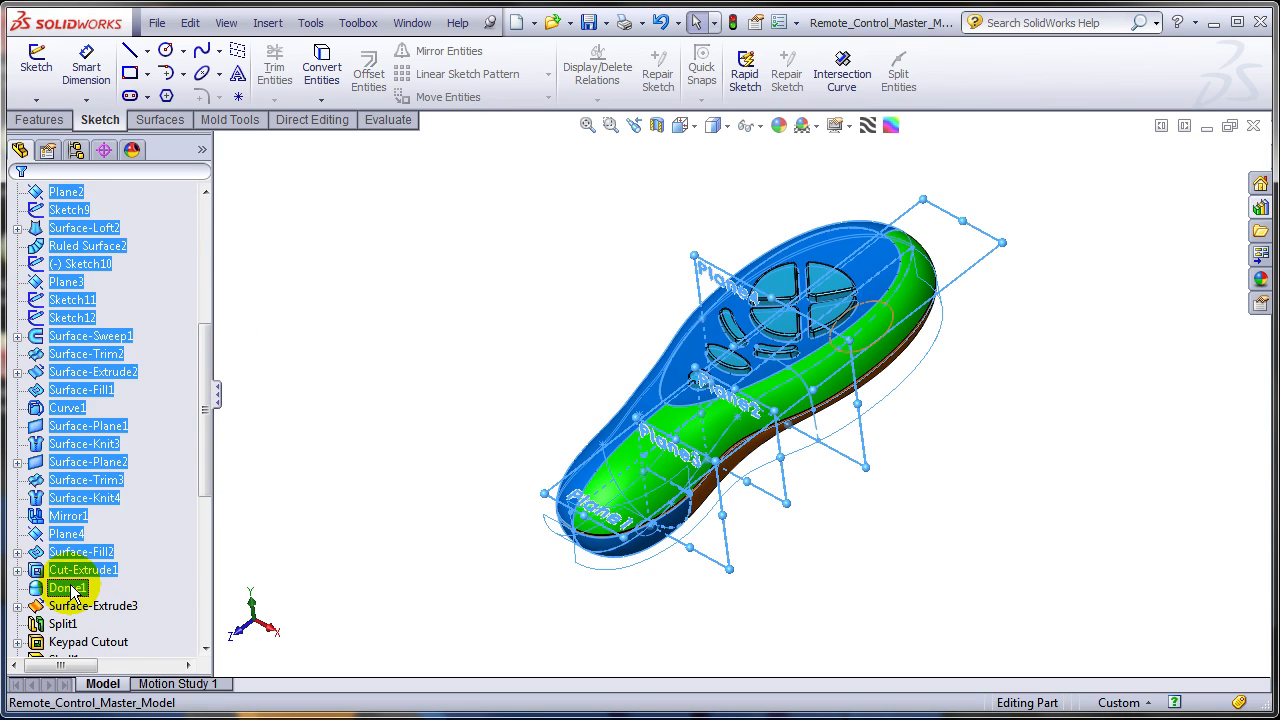
pyautogui.rightClick(64, 587)
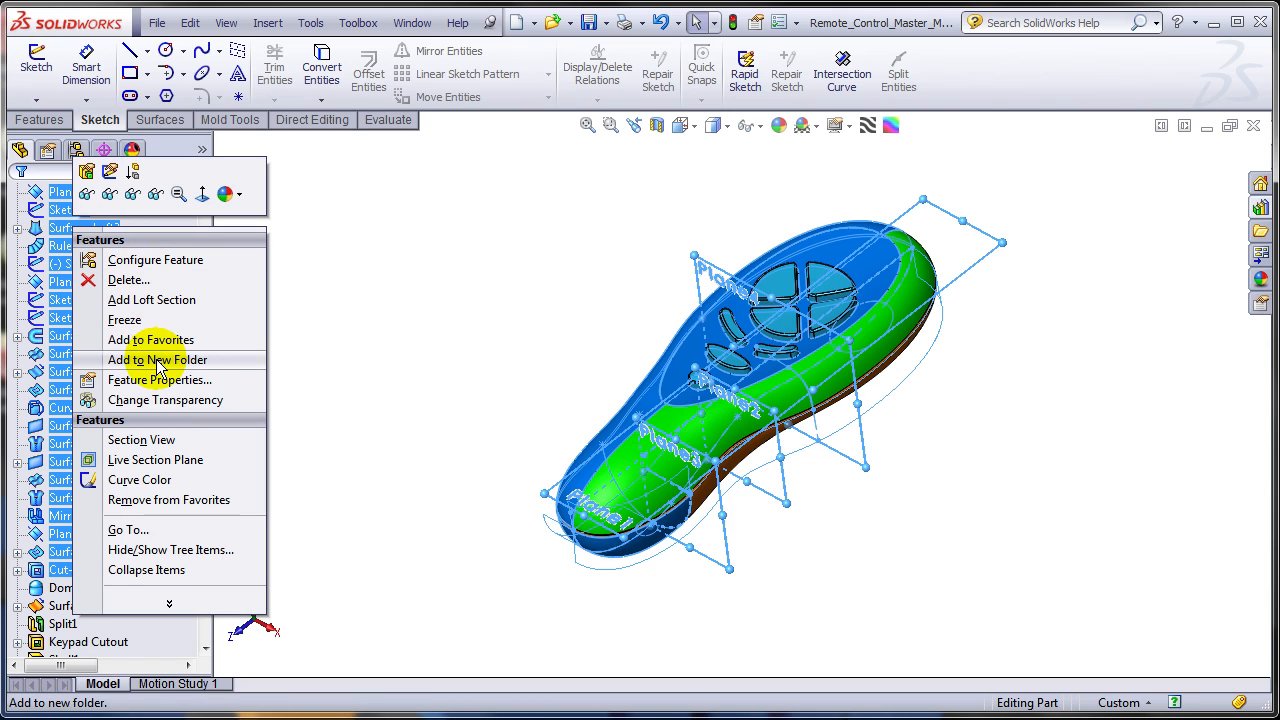
pyautogui.click(157, 360)
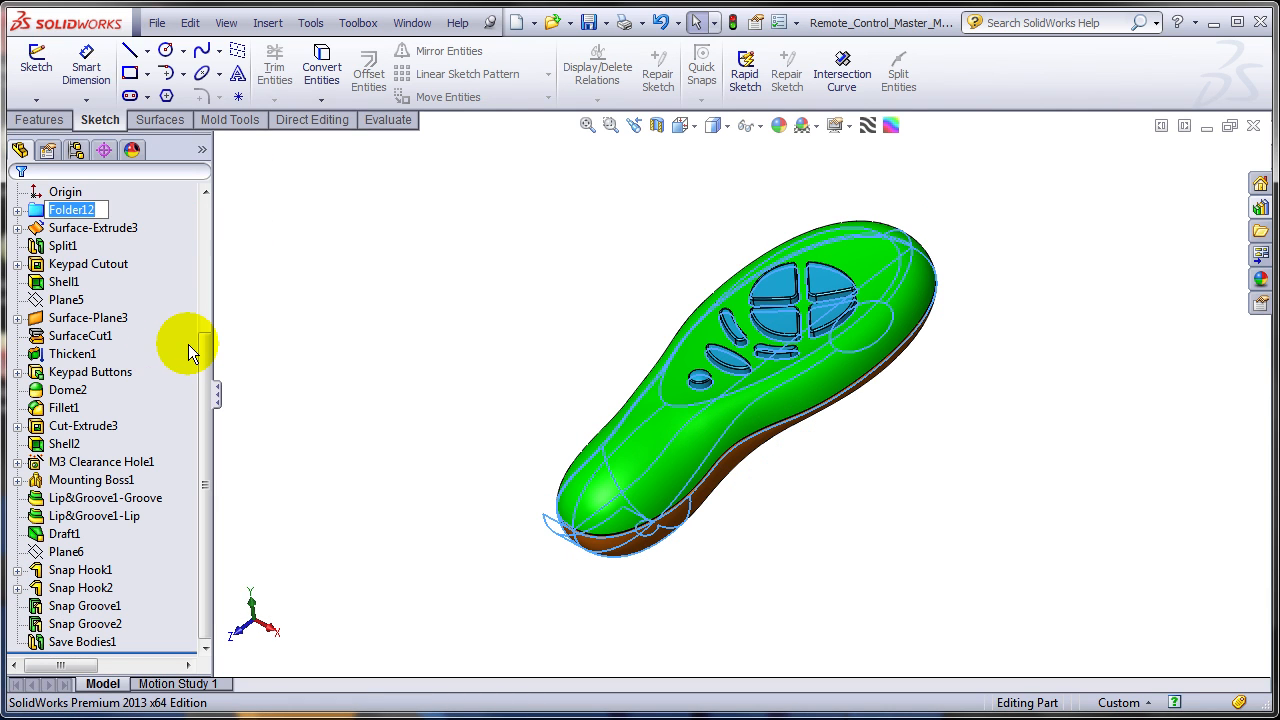
pyautogui.write('ID')
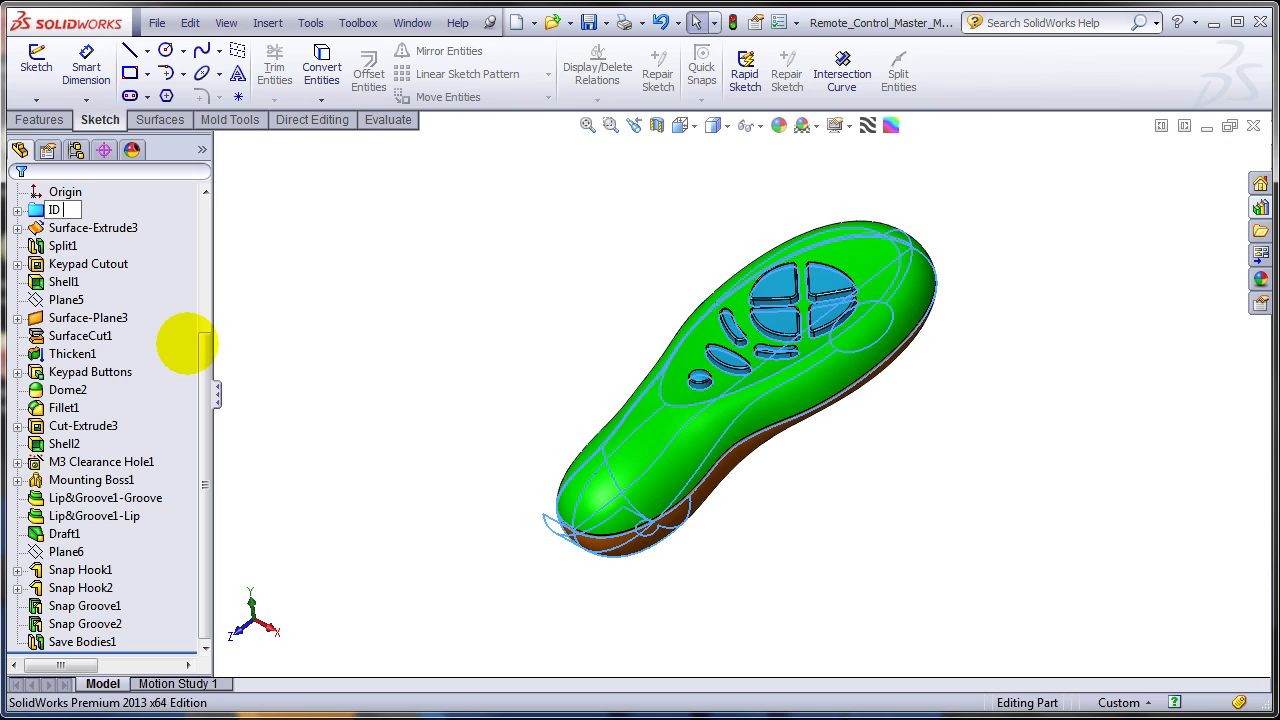
pyautogui.write('Features')
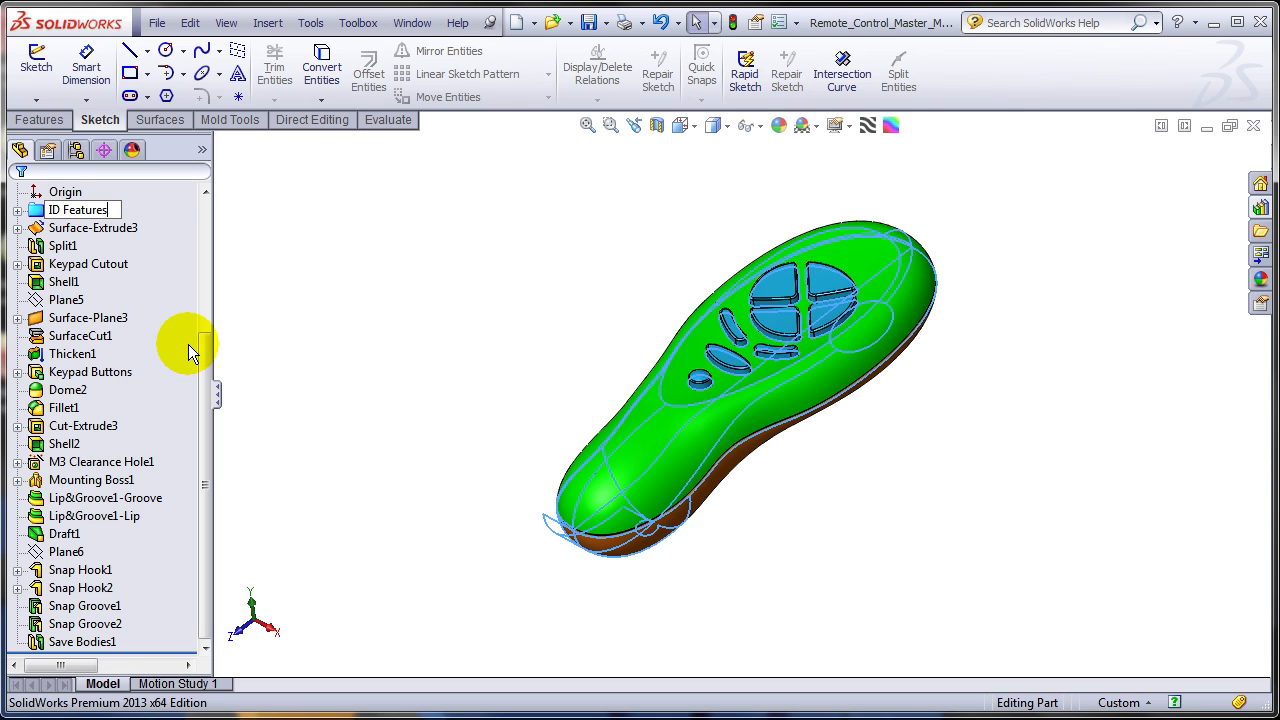
pyautogui.click(78, 209)
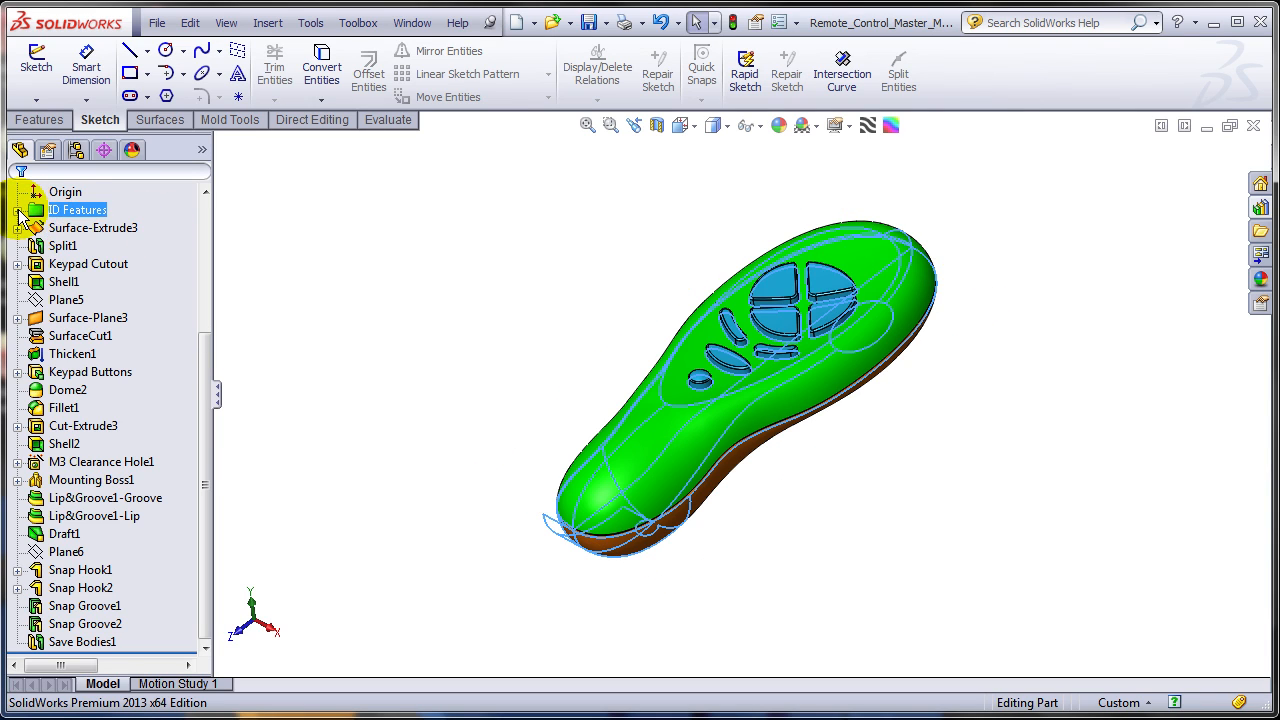
pyautogui.click(17, 209)
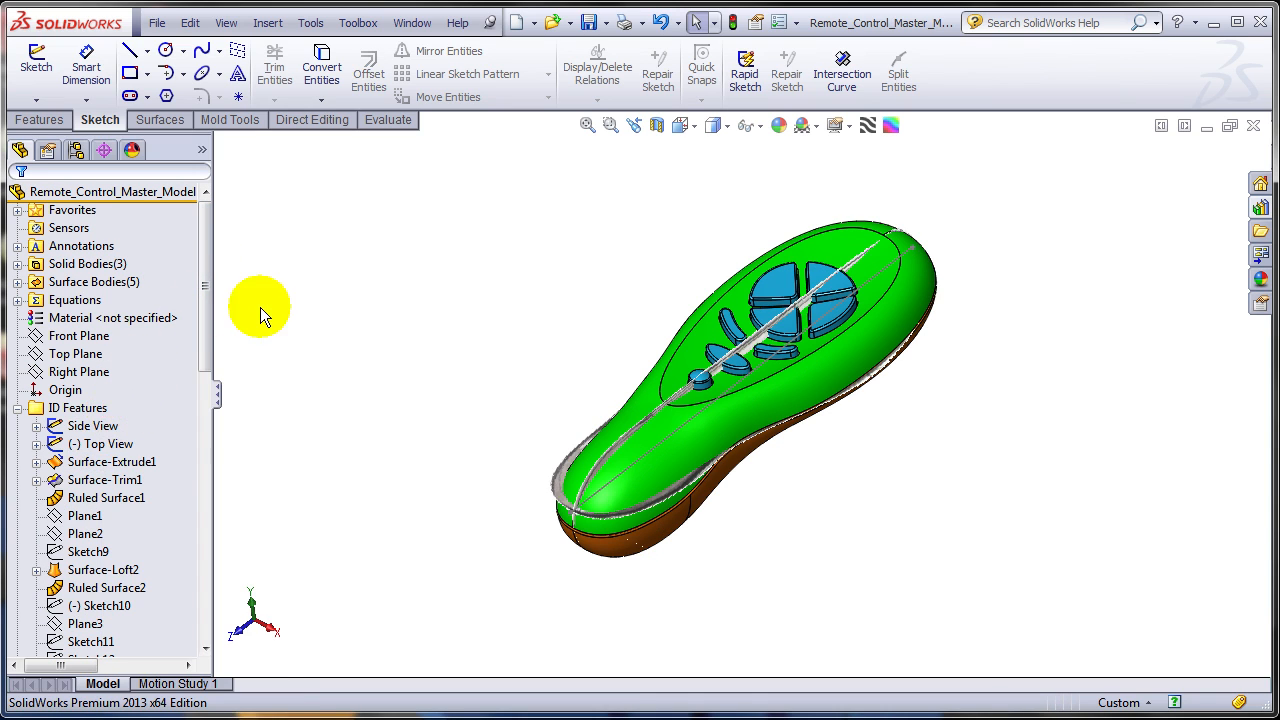
# Move the Side View and Top View sketches into a new 'Picture Sketches' folder
pyautogui.rightClick(78, 263)
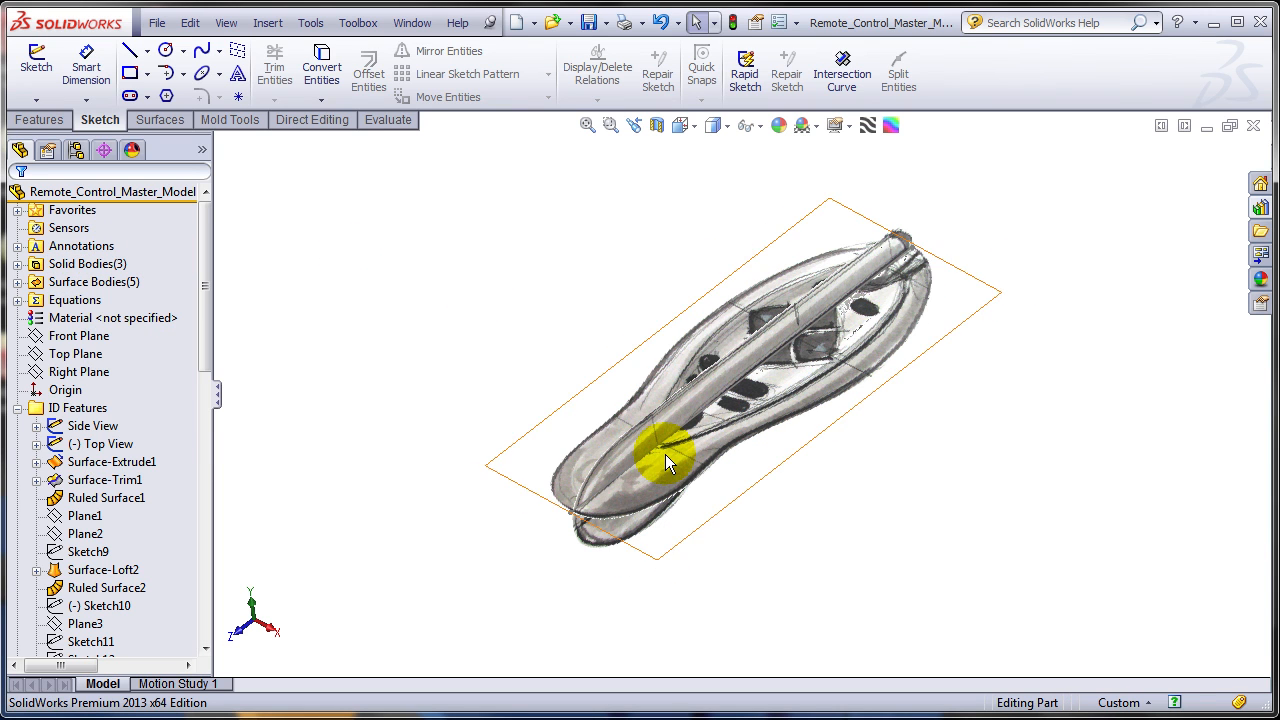
pyautogui.click(92, 426)
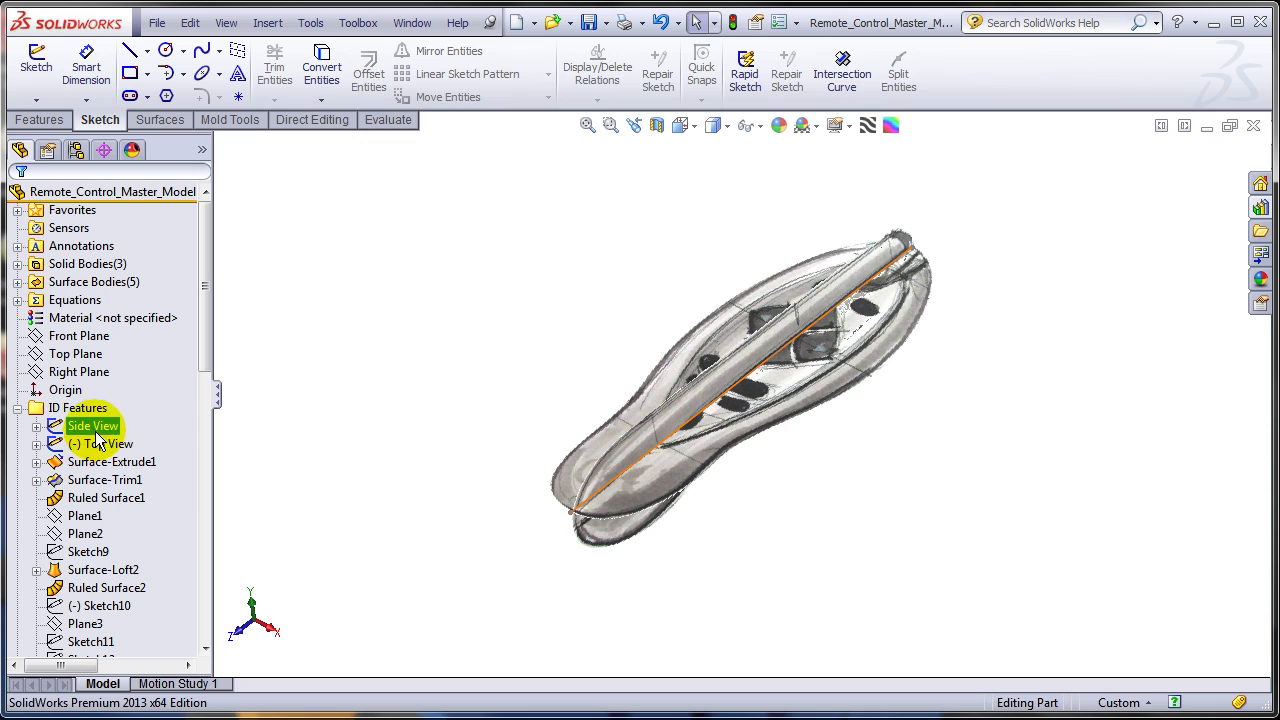
pyautogui.click(101, 443)
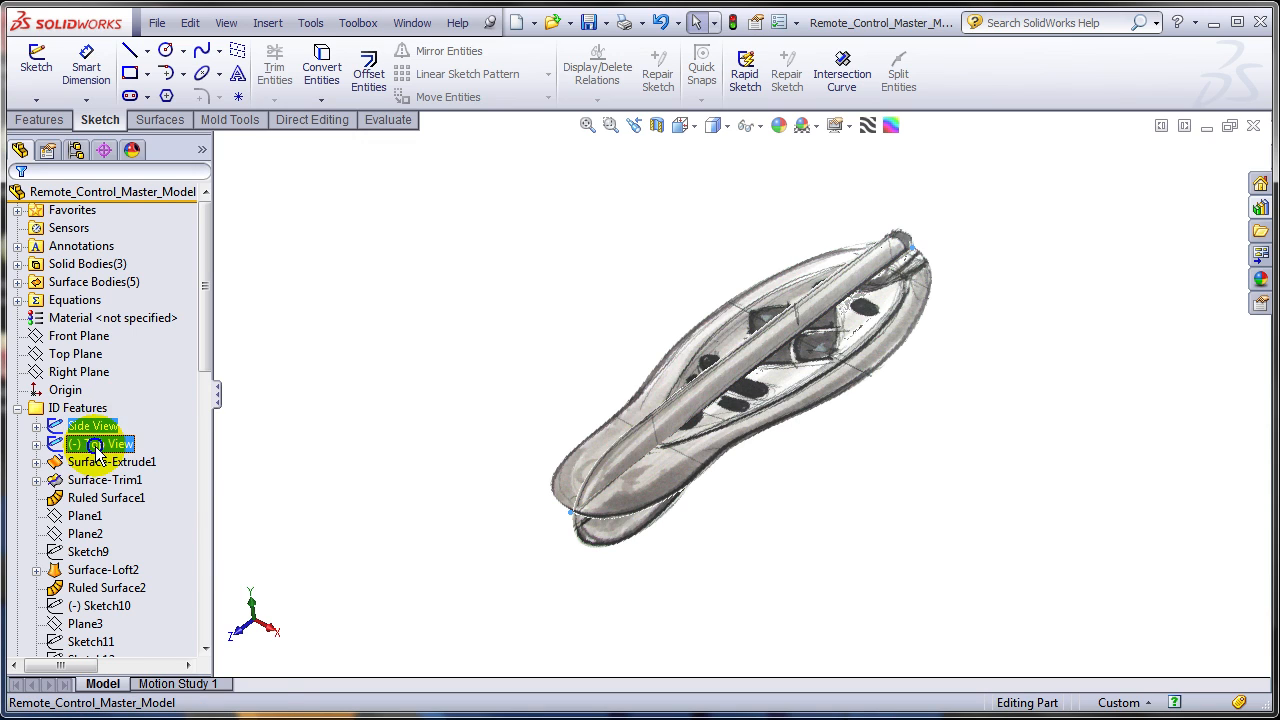
pyautogui.rightClick(100, 443)
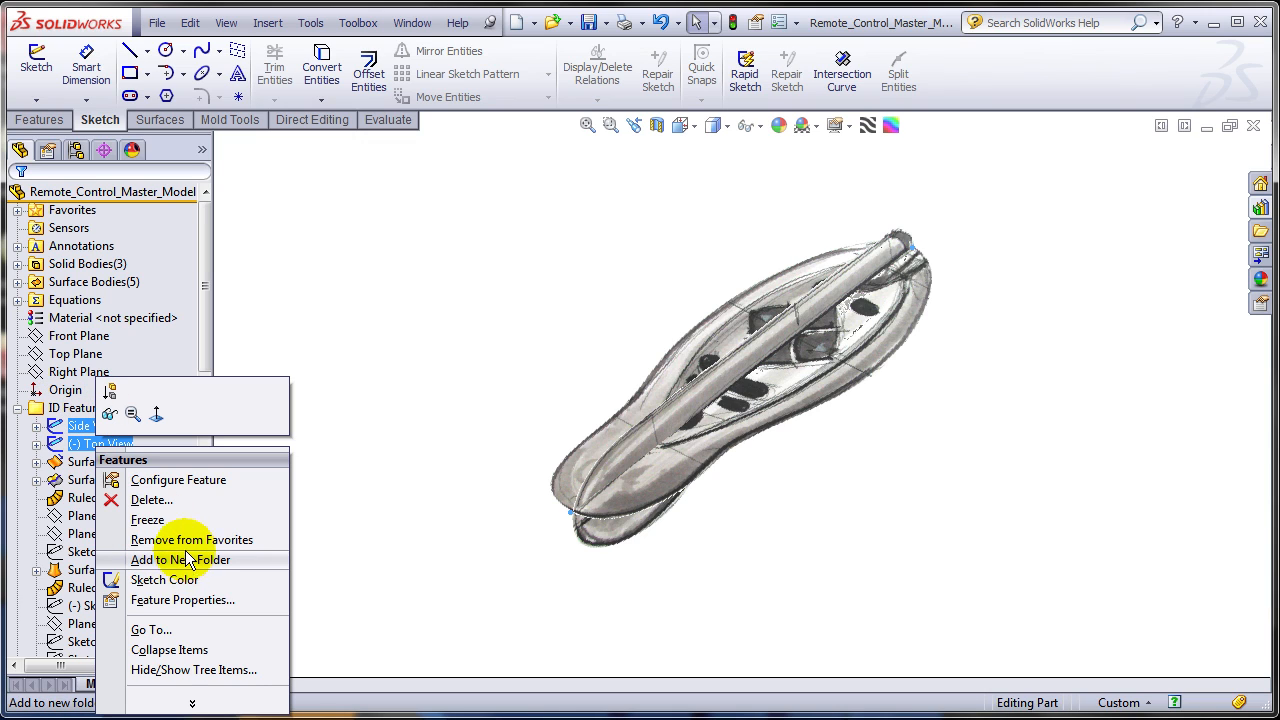
pyautogui.click(180, 560)
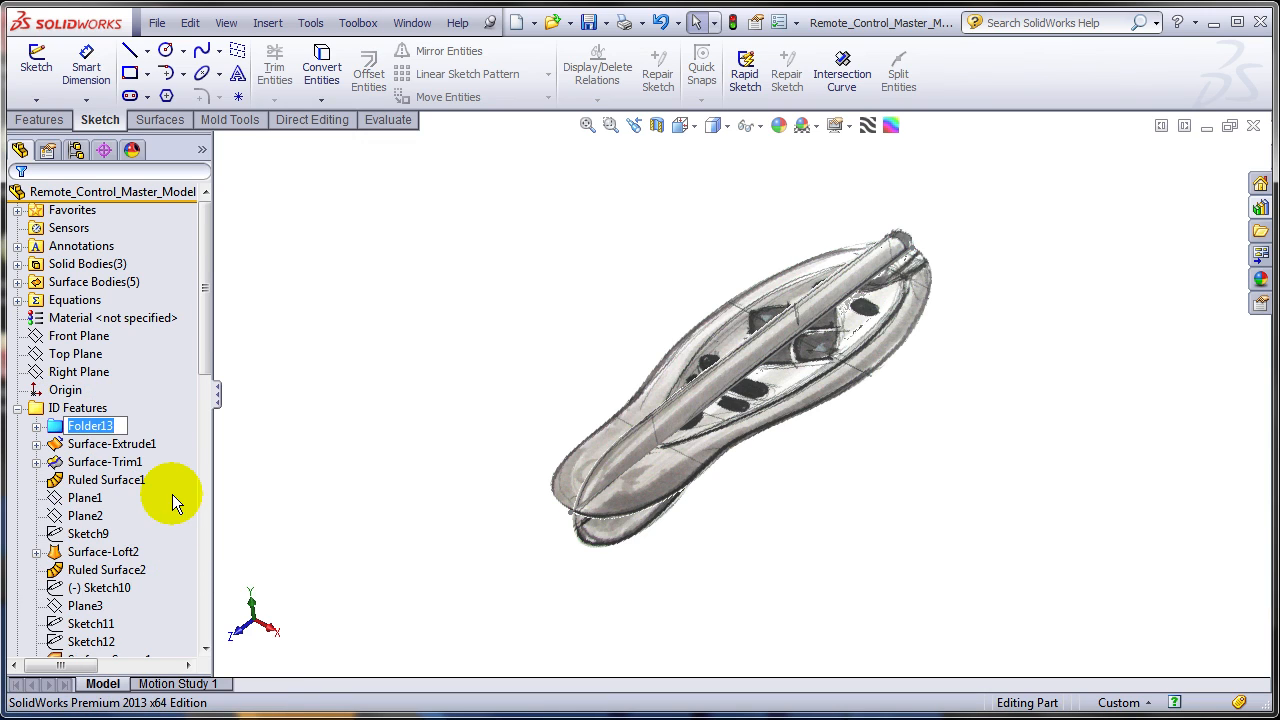
pyautogui.write('Picture')
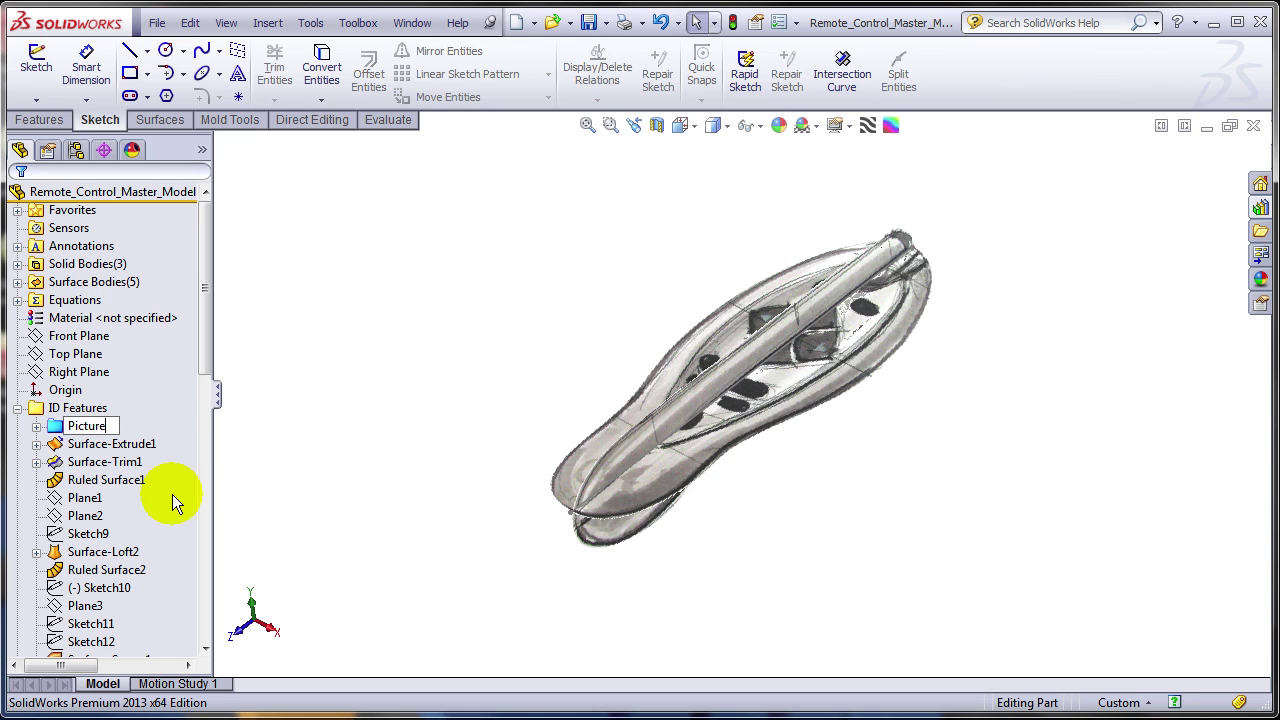
pyautogui.write('Sketches')
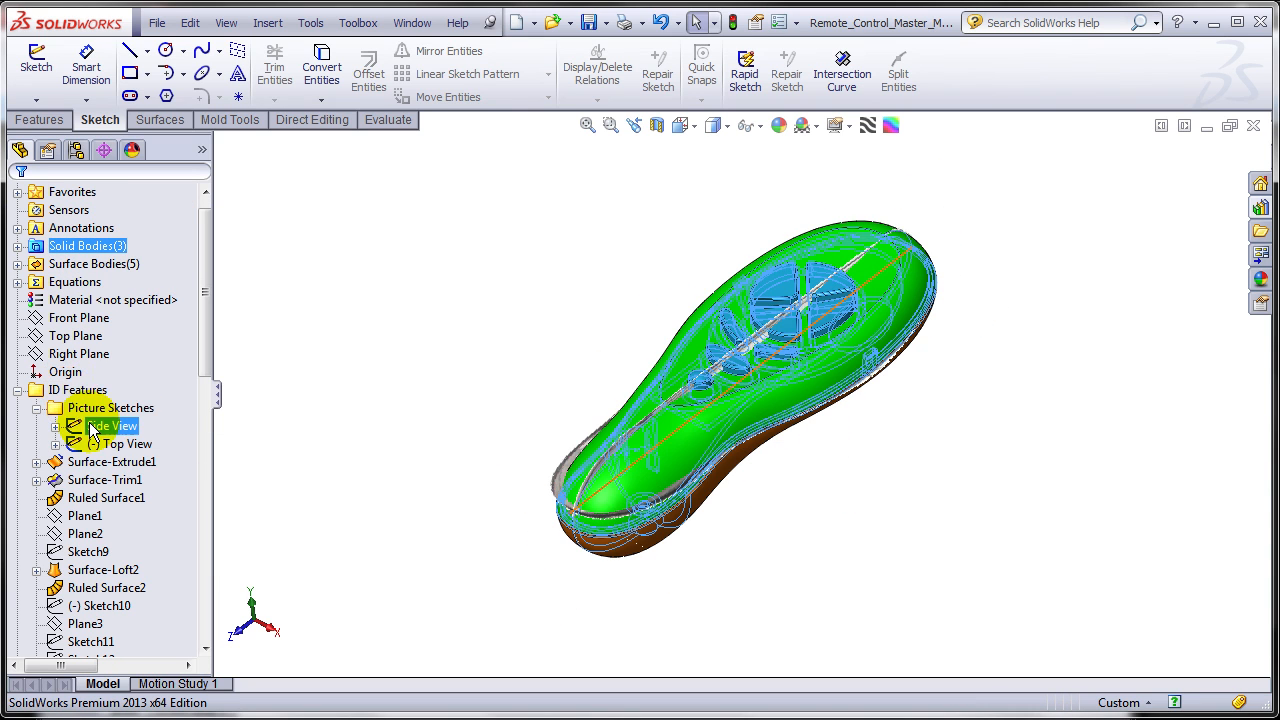
pyautogui.click(110, 407)
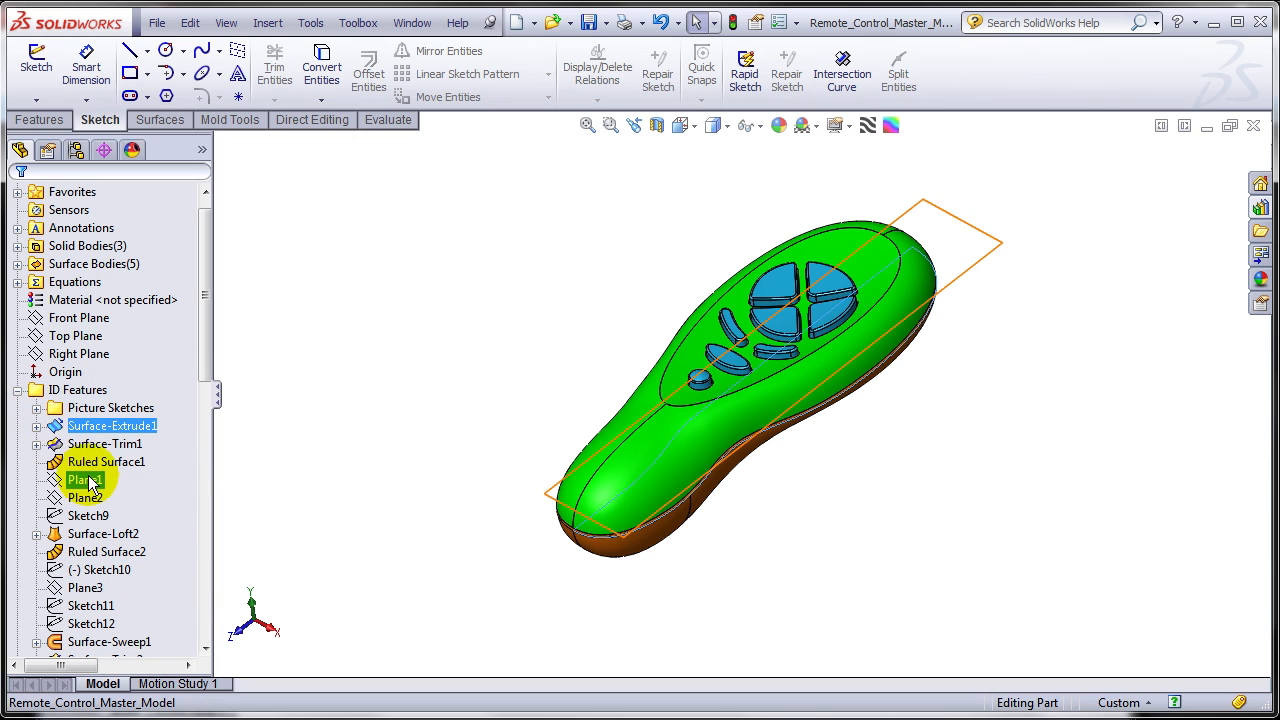
pyautogui.click(100, 641)
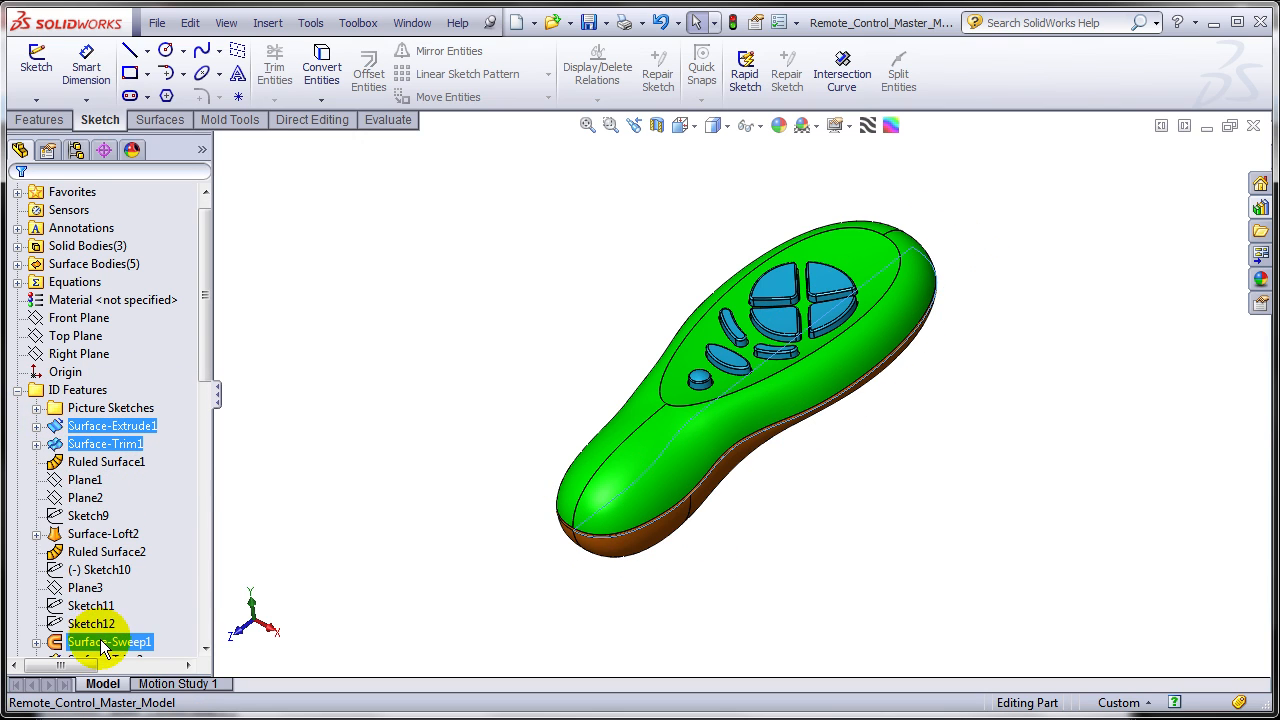
pyautogui.click(105, 641)
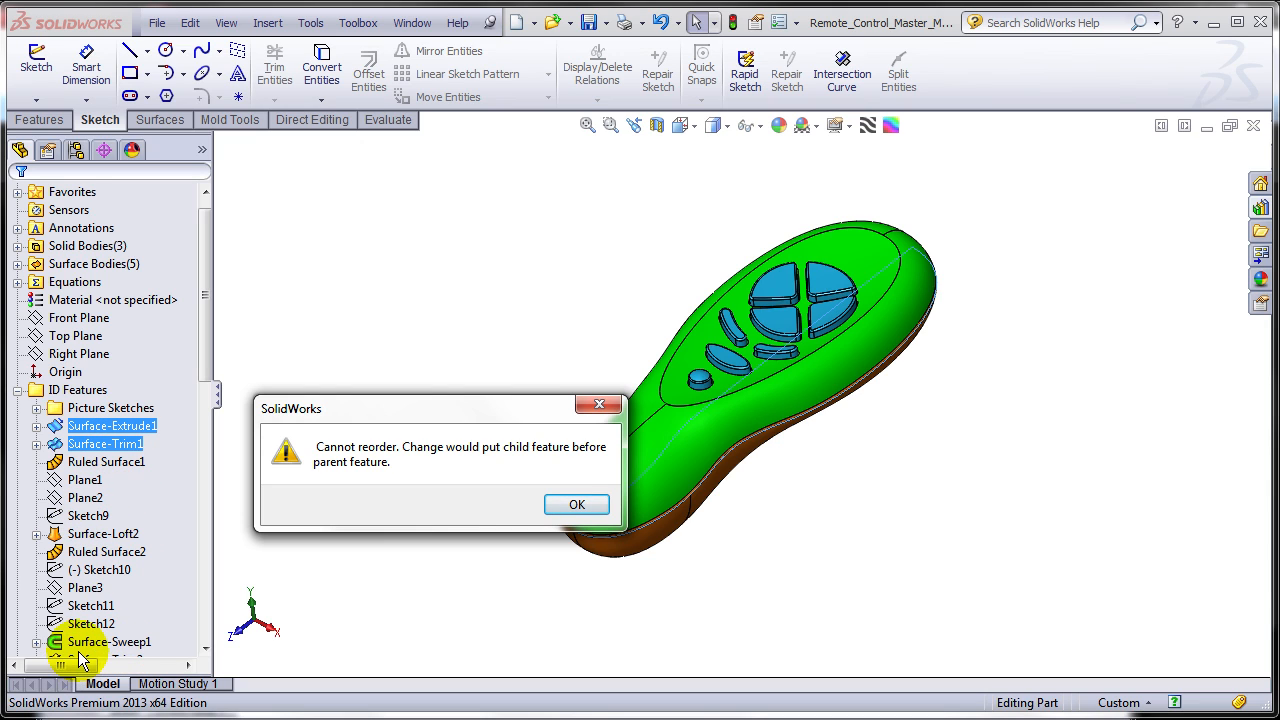
pyautogui.click(577, 504)
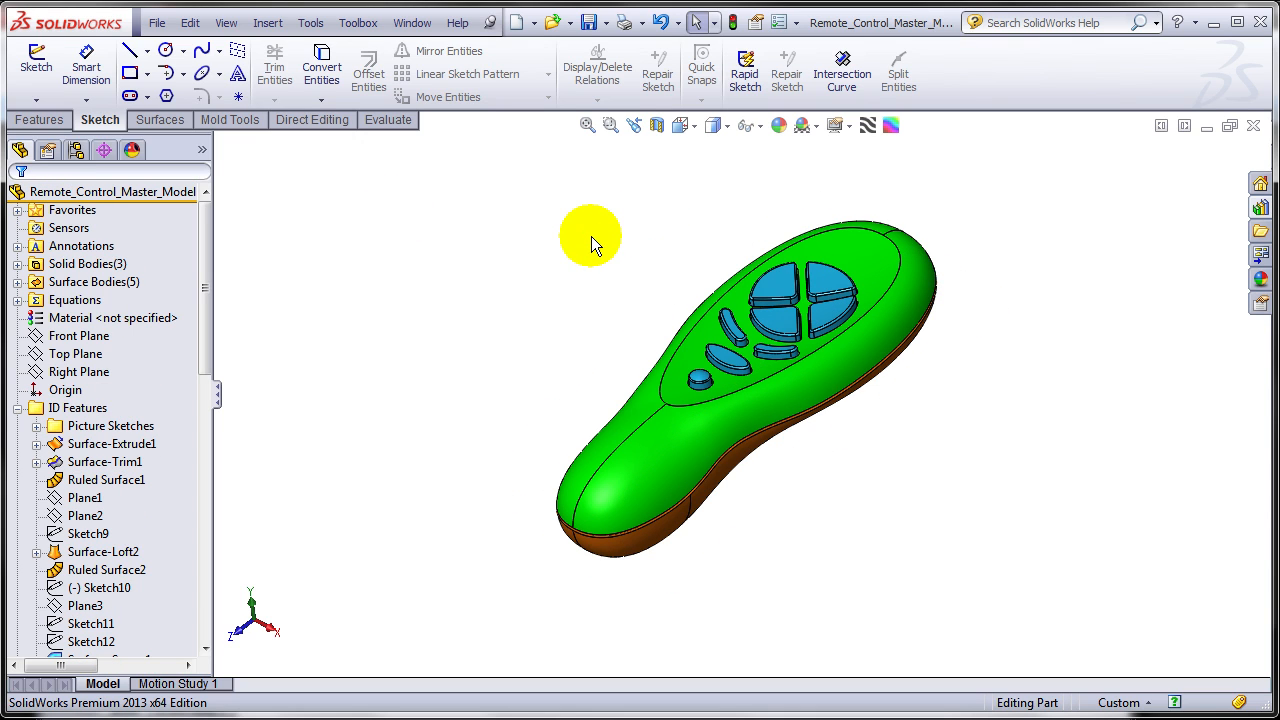
pyautogui.moveTo(1049, 270)
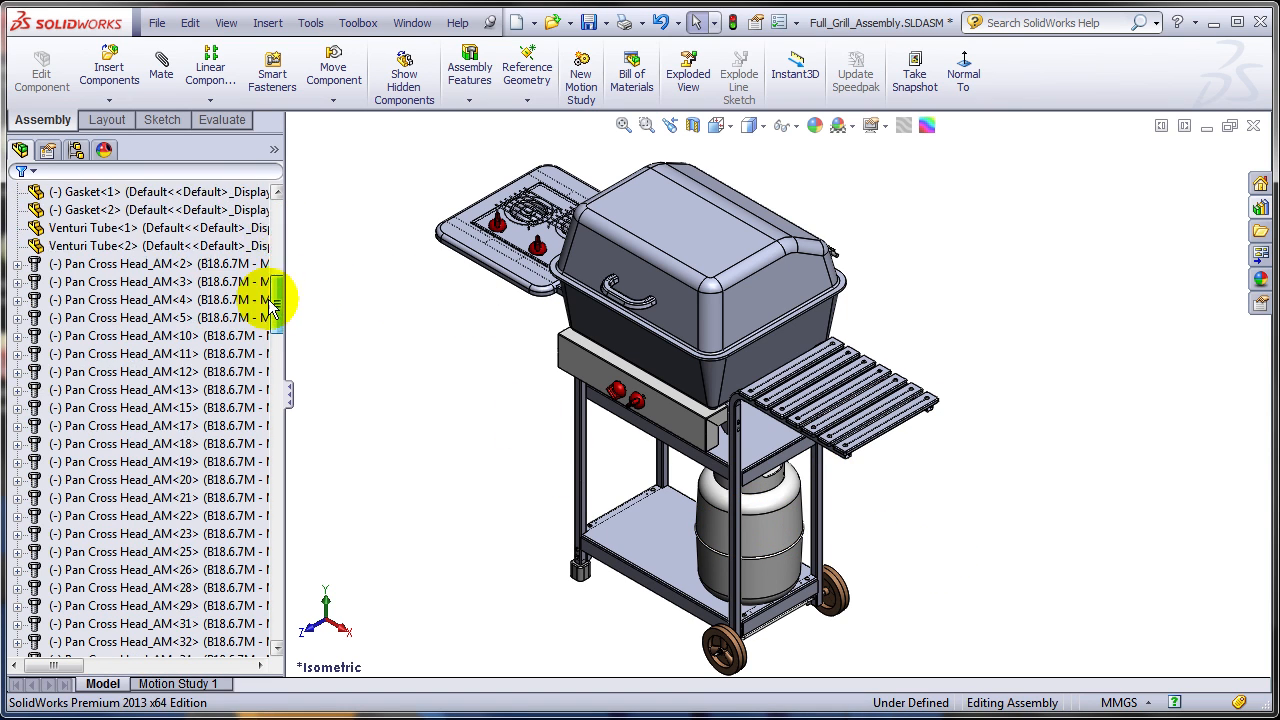
# Add the selected Pan Cross Head screws to the Hardware folder and expand it
pyautogui.scroll(-3)
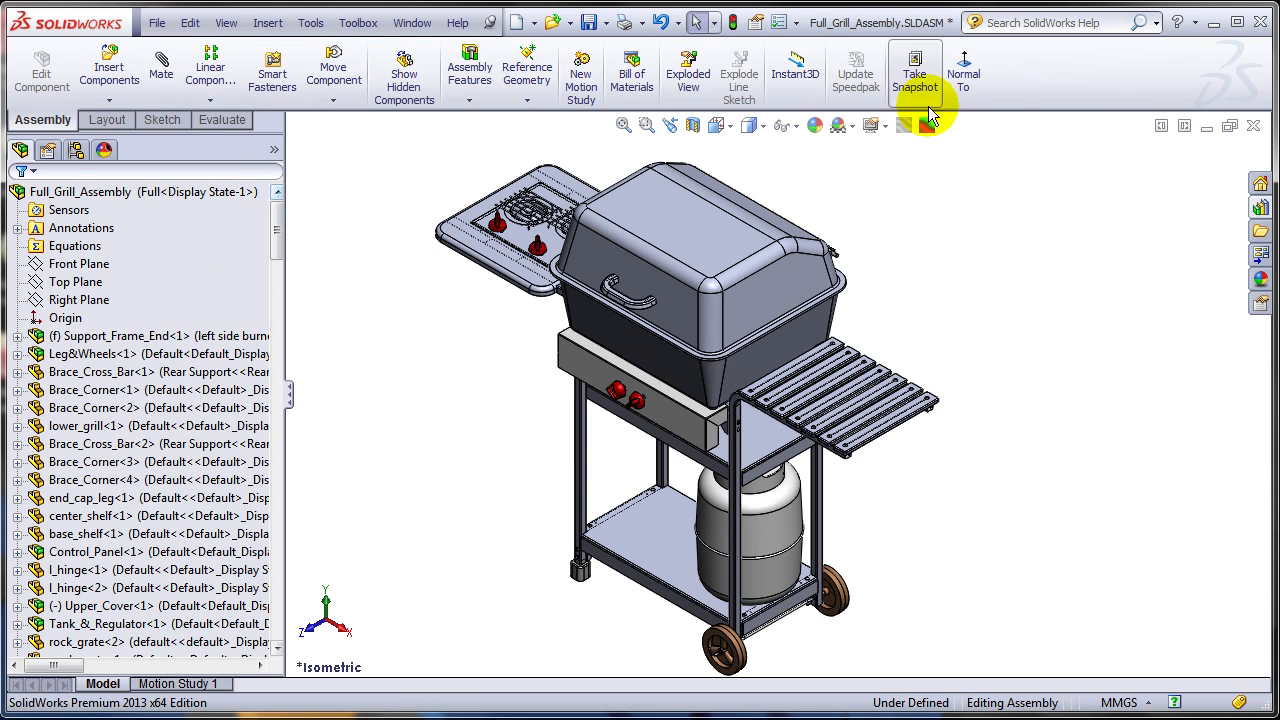
pyautogui.click(719, 22)
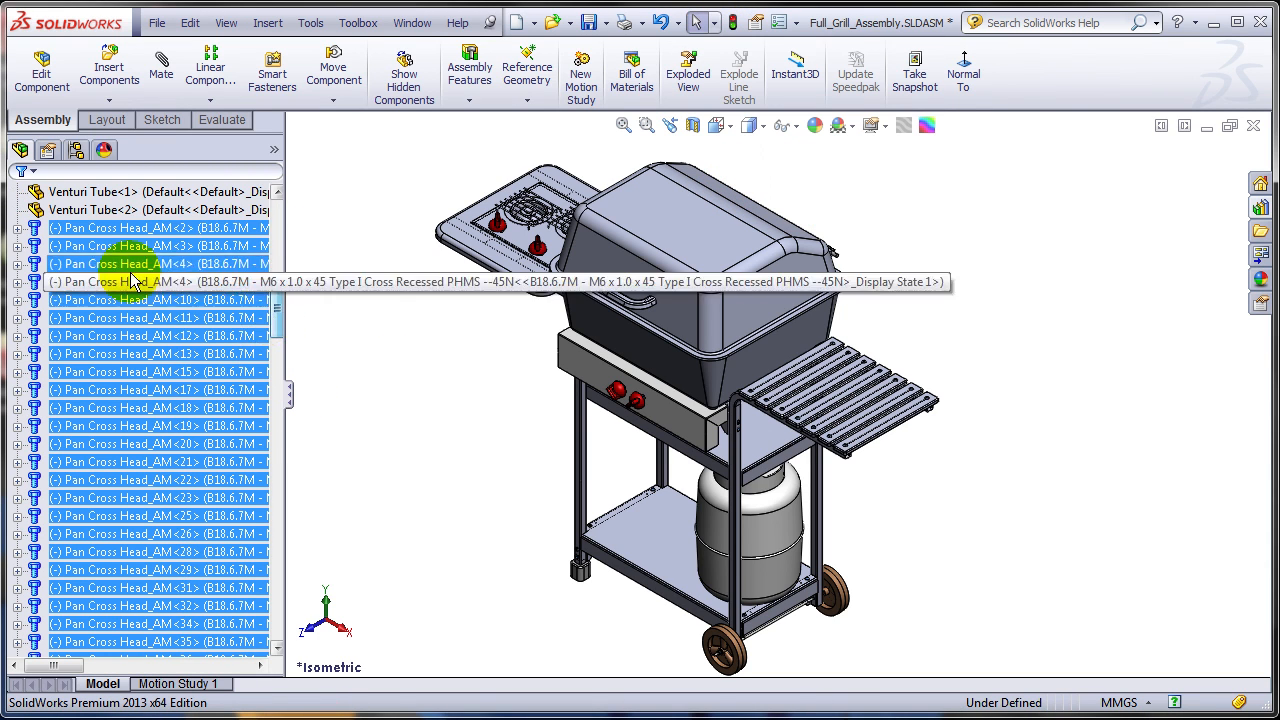
pyautogui.rightClick(135, 281)
pyautogui.write('Hardwa')
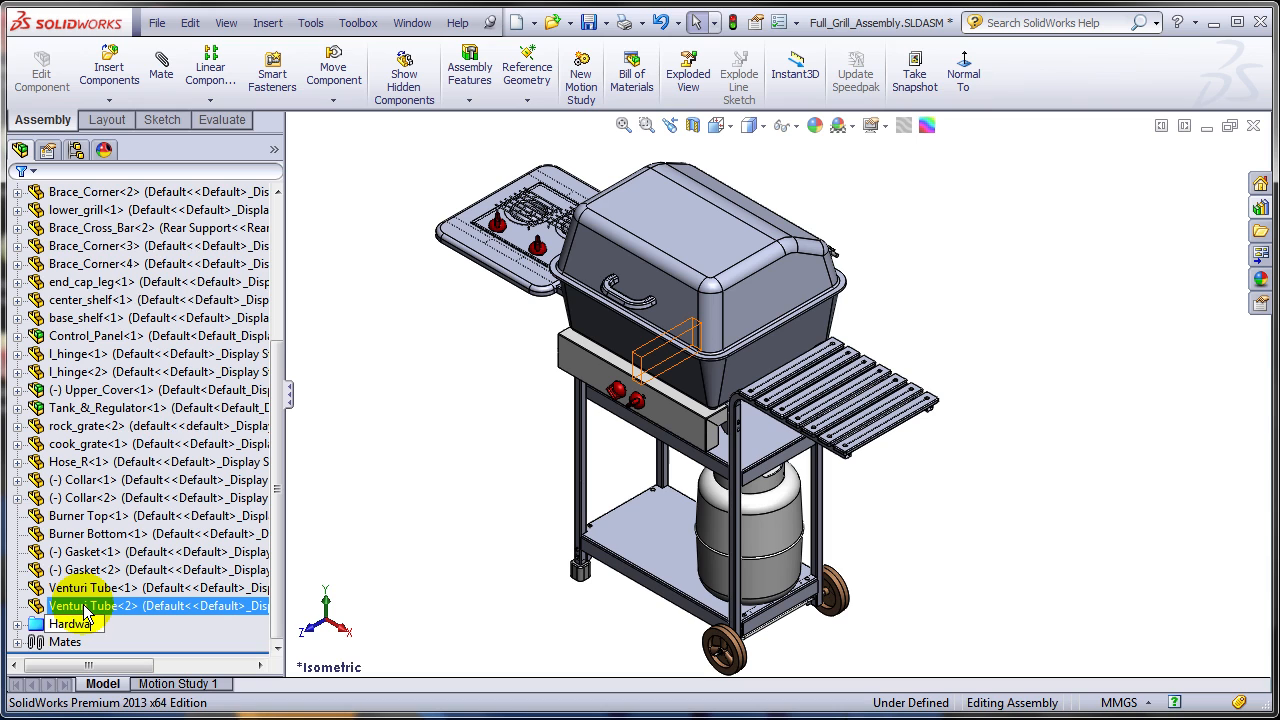
pyautogui.click(73, 624)
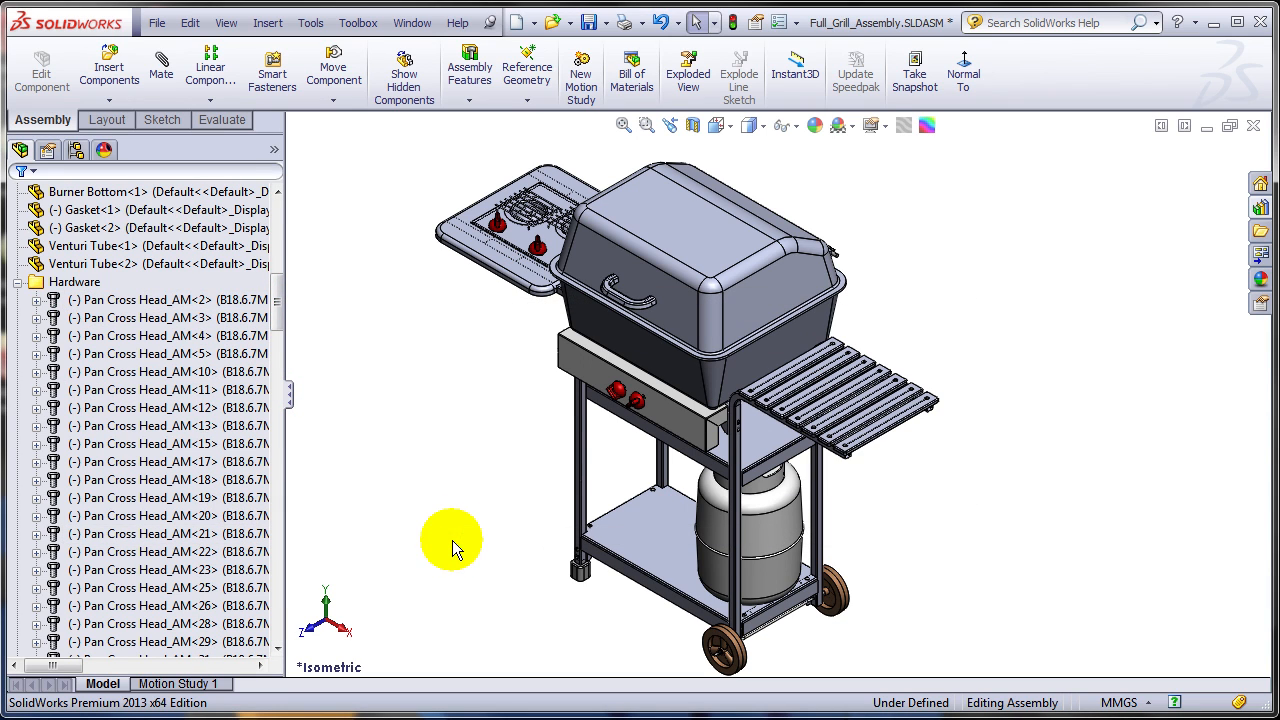
pyautogui.moveTo(707, 22)
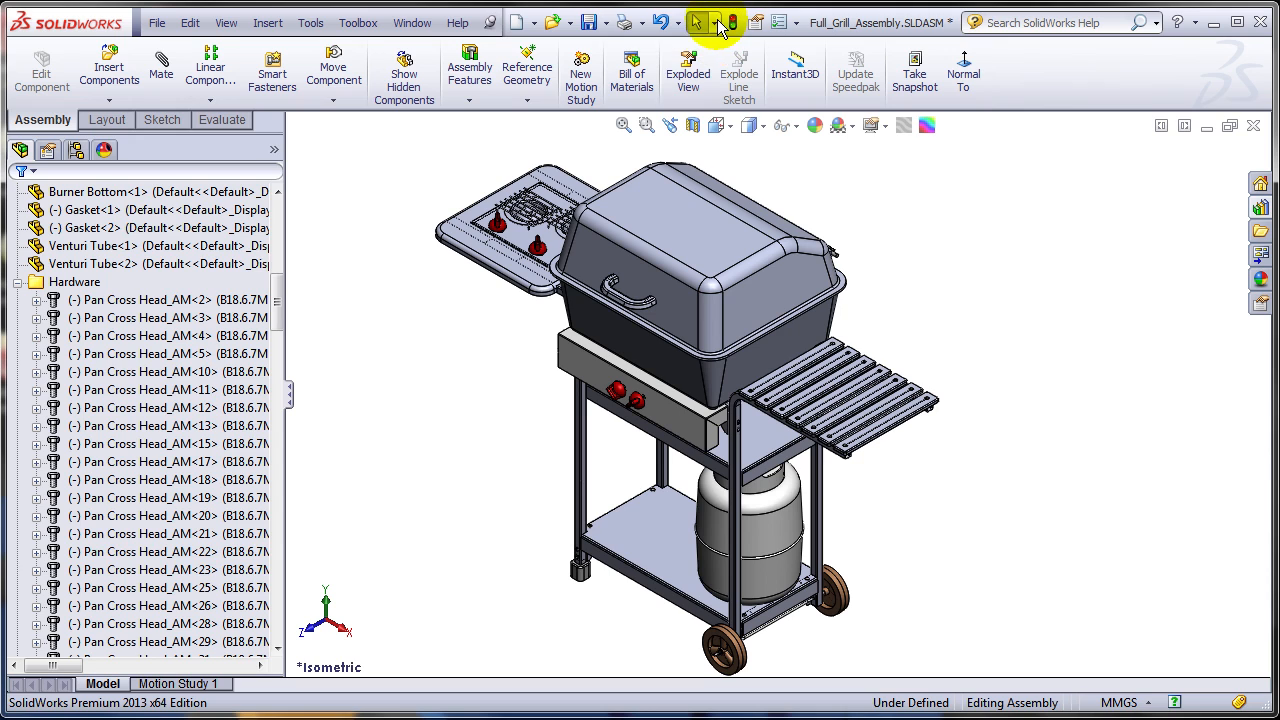
# Use Advanced Select with document name containing 'pan cross head' to select those screws
pyautogui.click(720, 22)
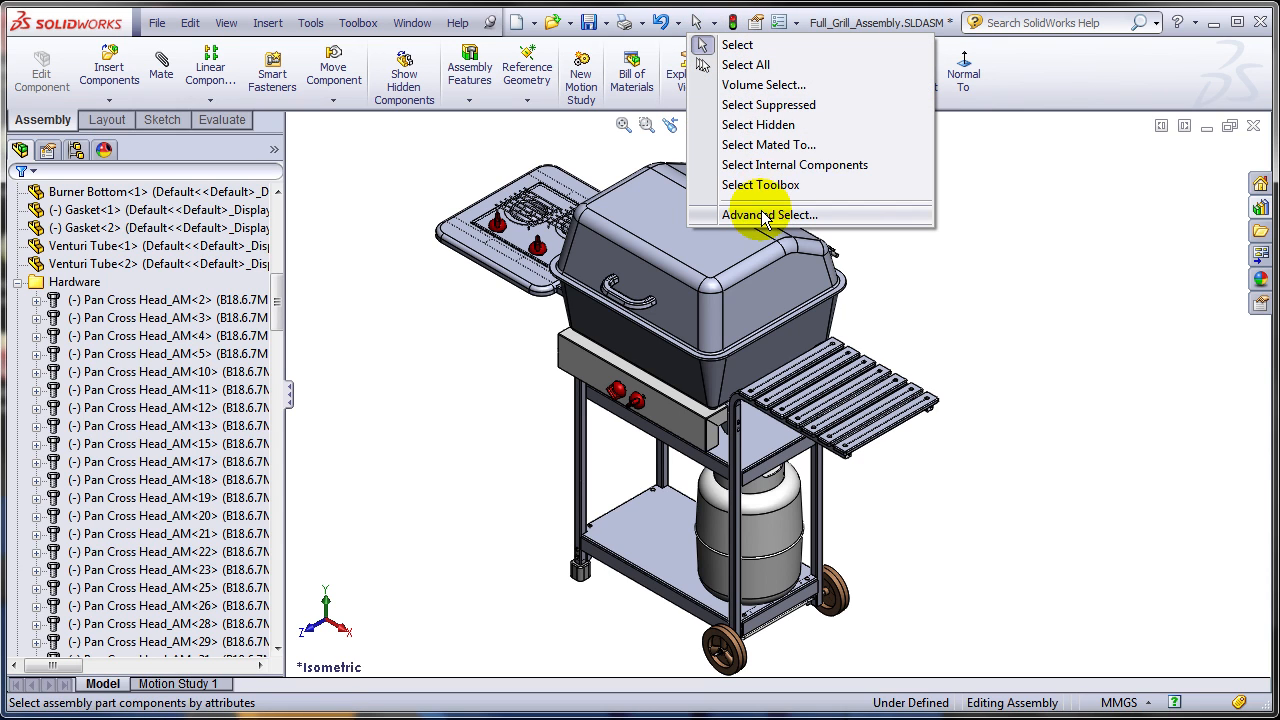
pyautogui.click(769, 214)
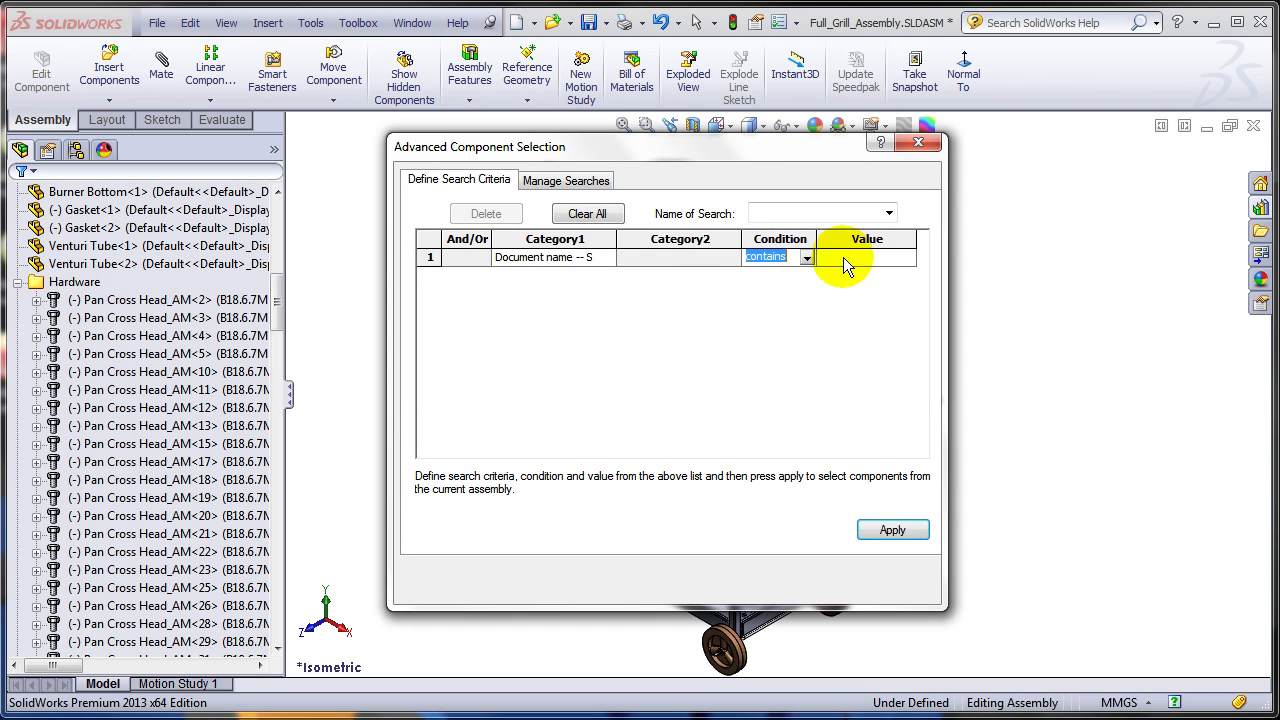
pyautogui.write('pan')
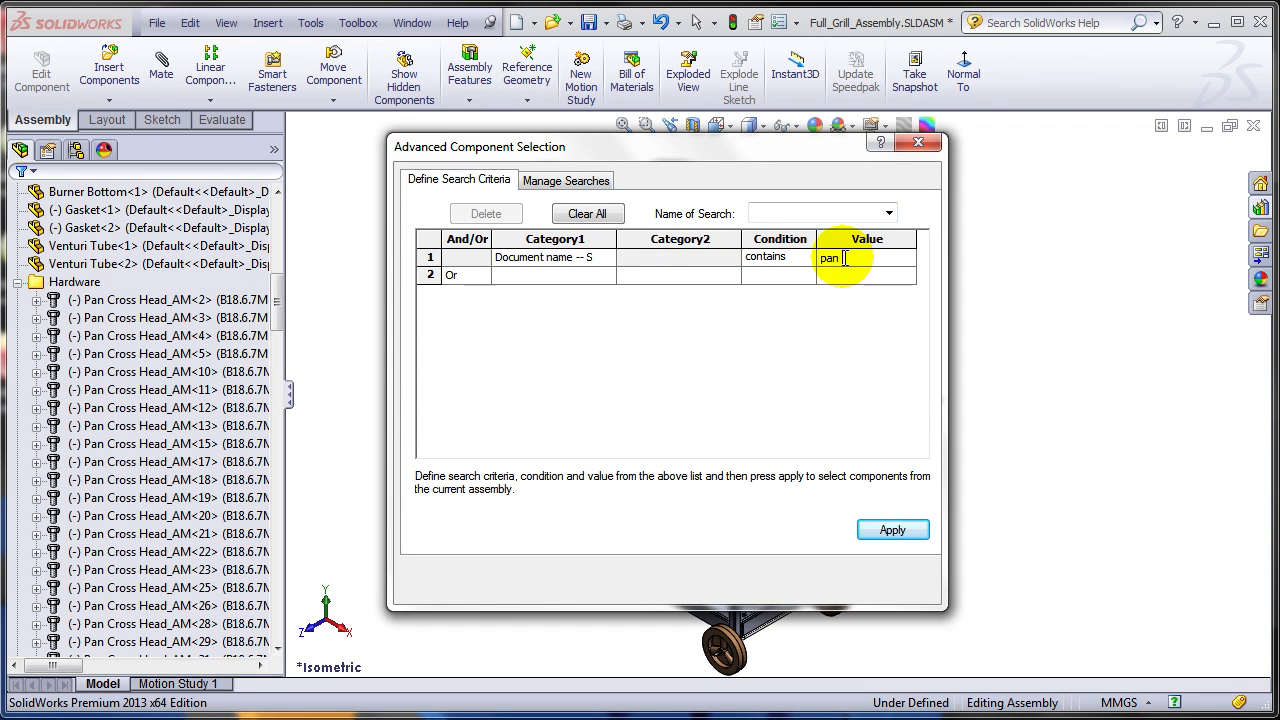
pyautogui.write('cross head')
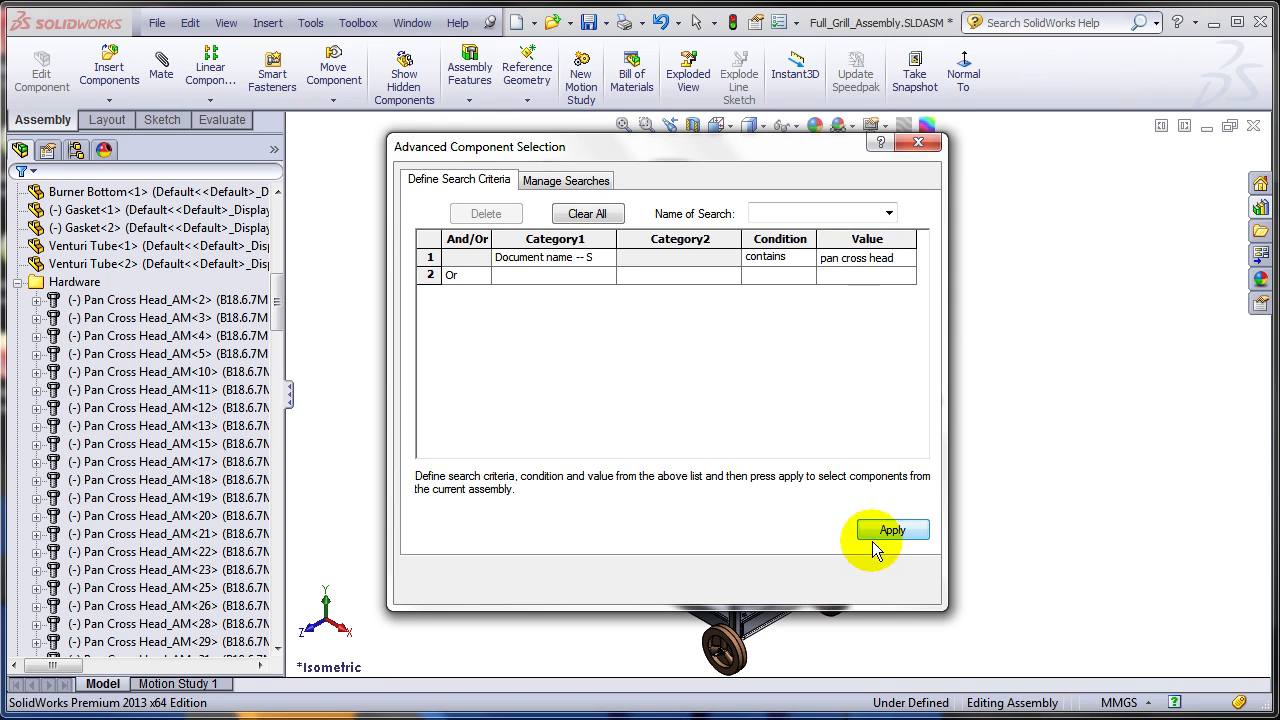
pyautogui.click(893, 530)
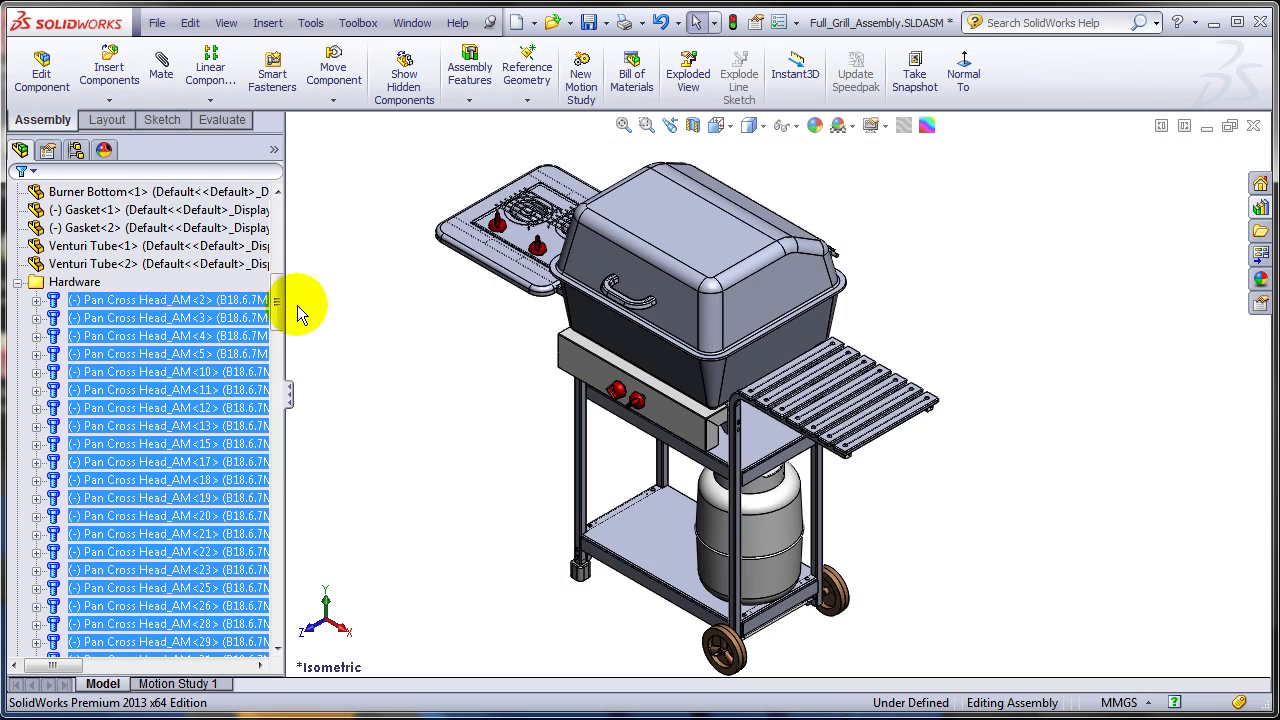
pyautogui.scroll(-3)
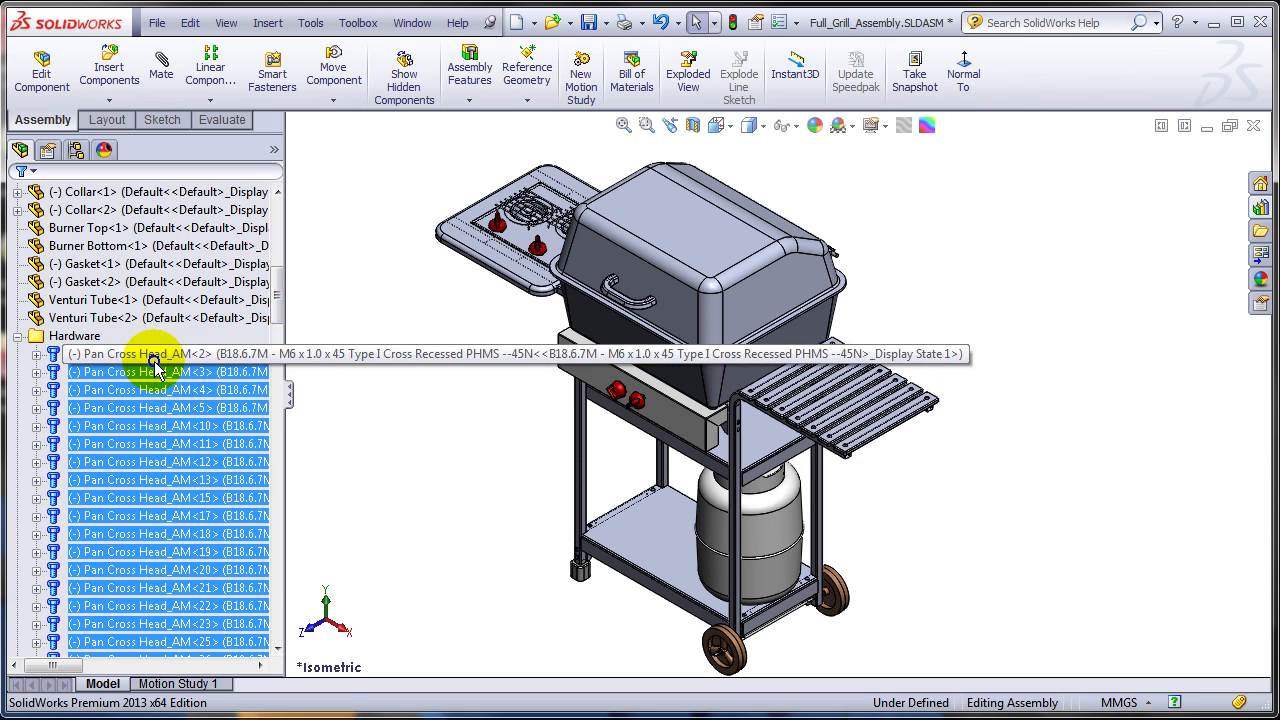
# Put the selected screws into a new folder named 'Pan Cross Head Screws'
pyautogui.rightClick(155, 362)
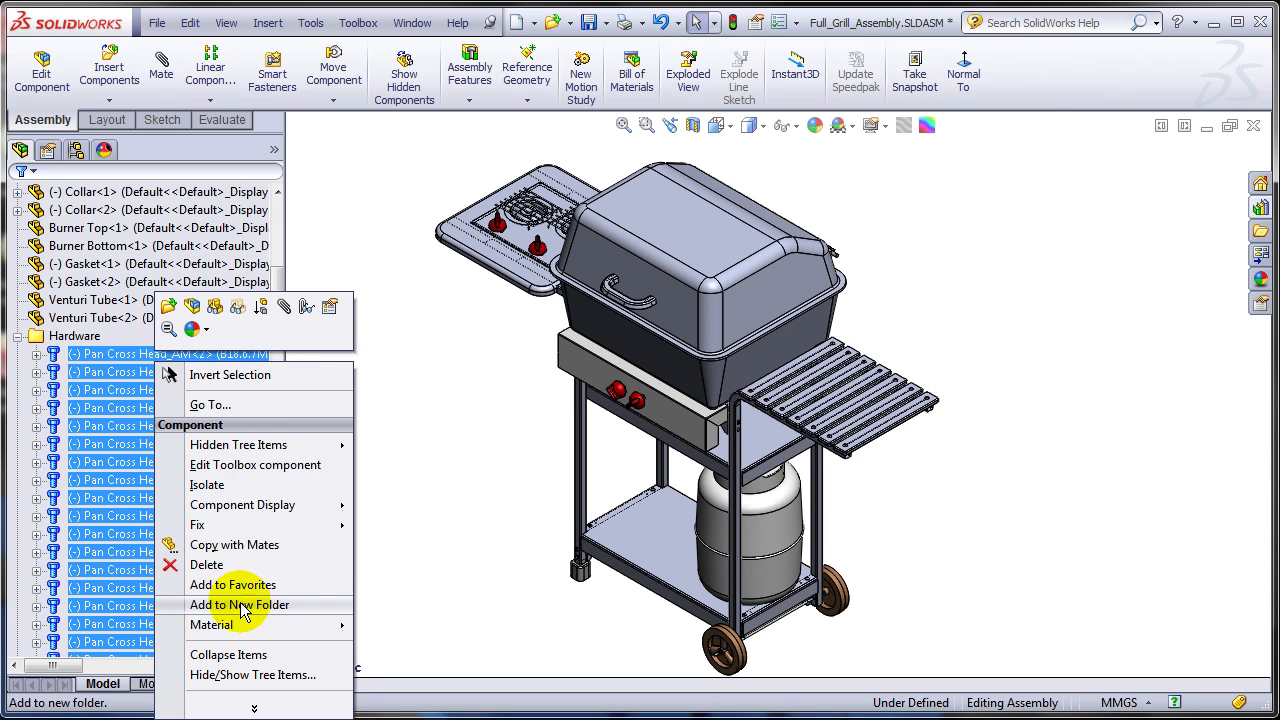
pyautogui.click(234, 604)
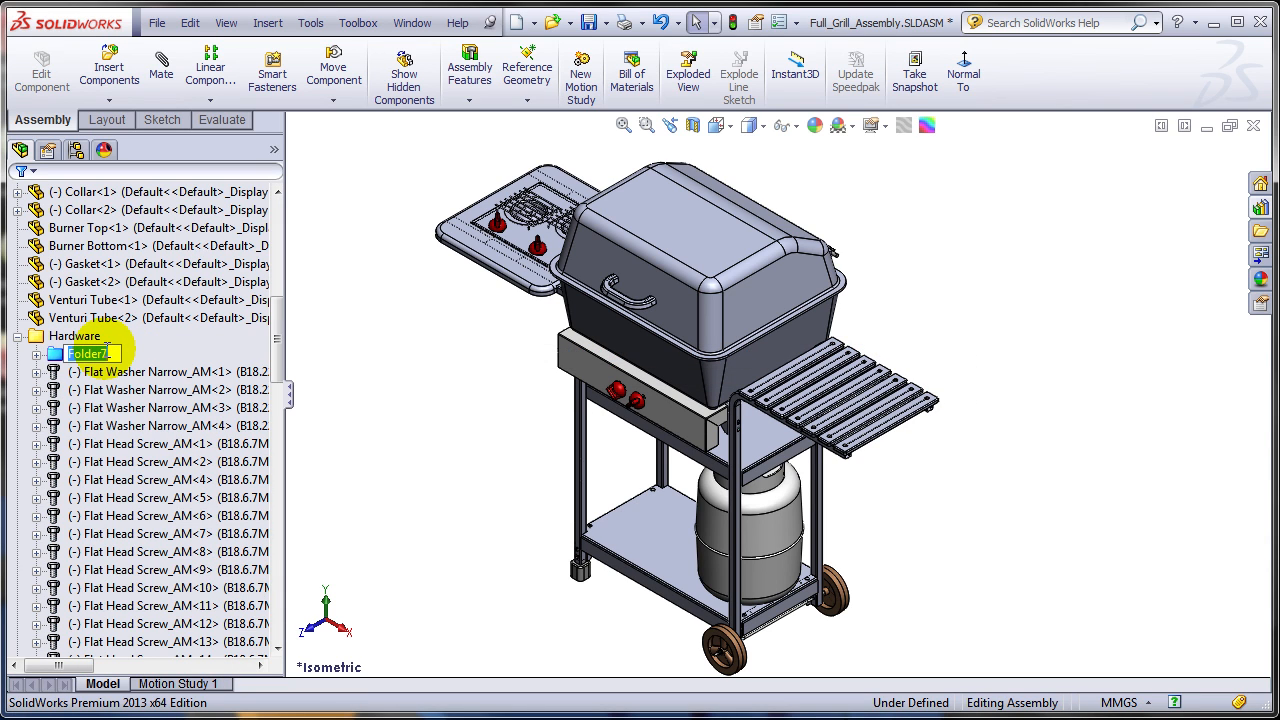
pyautogui.write('Pan Cross Head Screws')
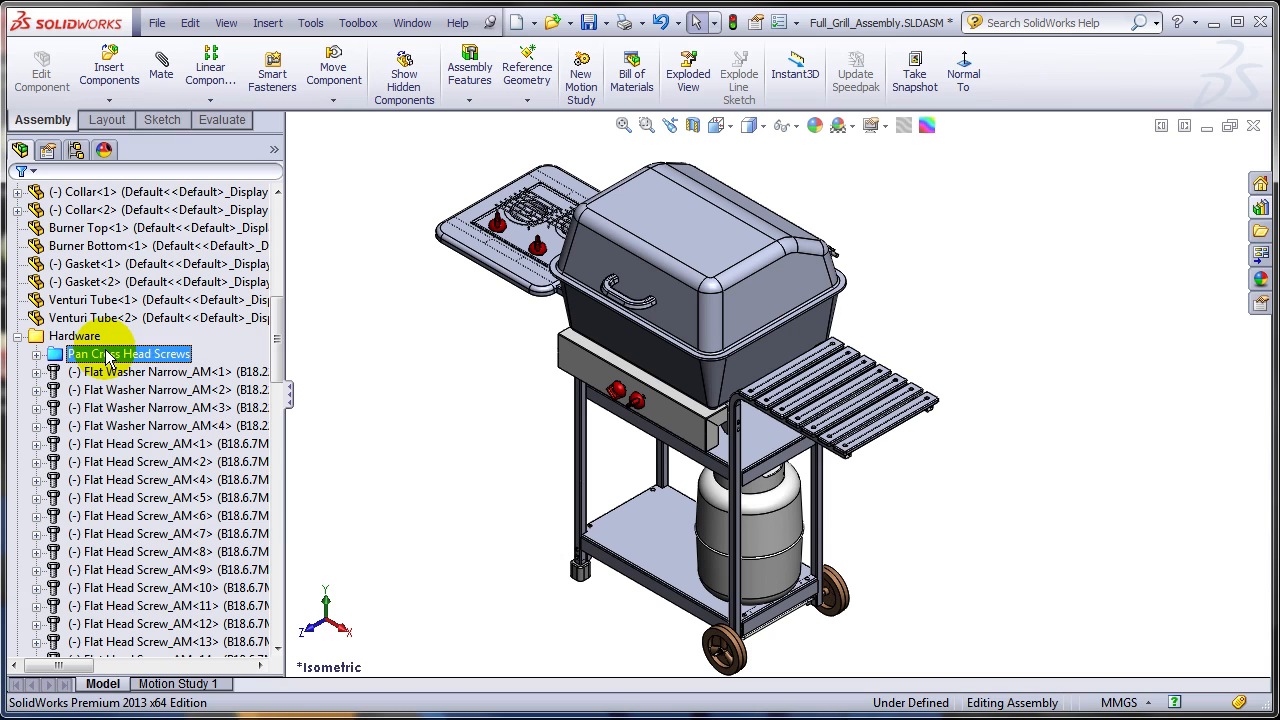
pyautogui.scroll(-3)
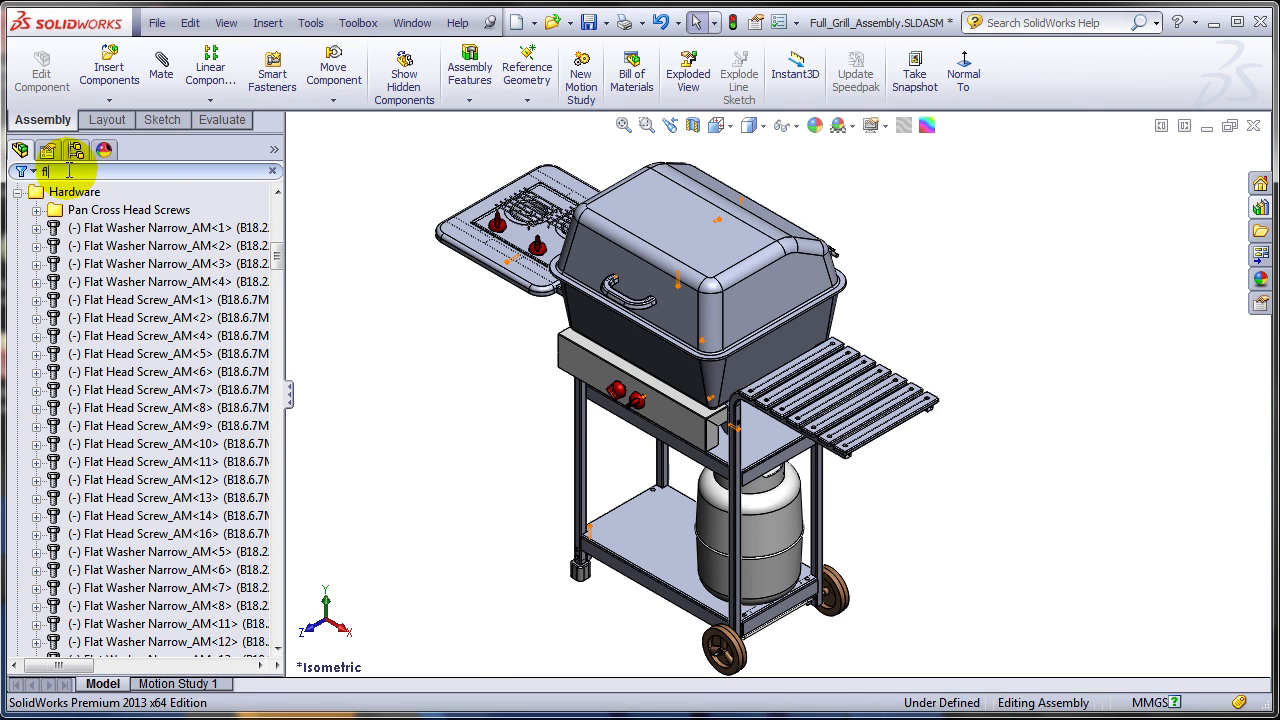
# Filter the tree for 'flat' and group those screws in a new 'Flat Head Screws' folder
pyautogui.write('flat h')
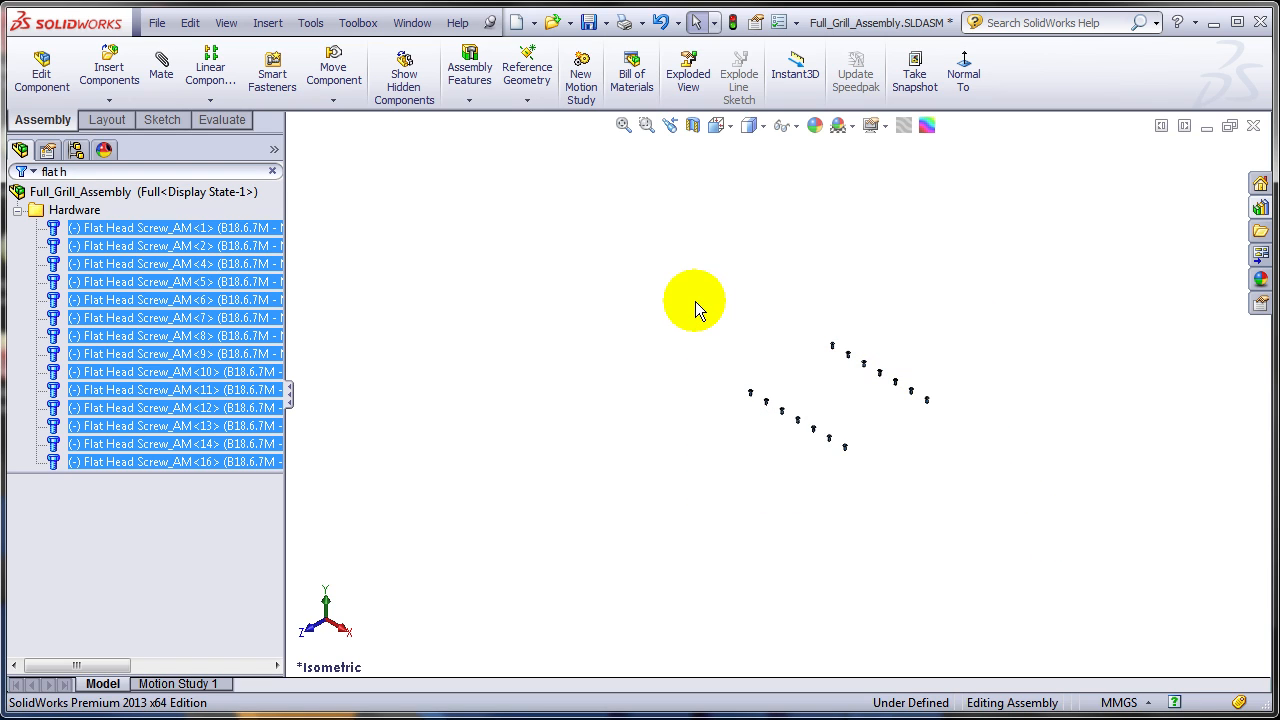
pyautogui.rightClick(130, 228)
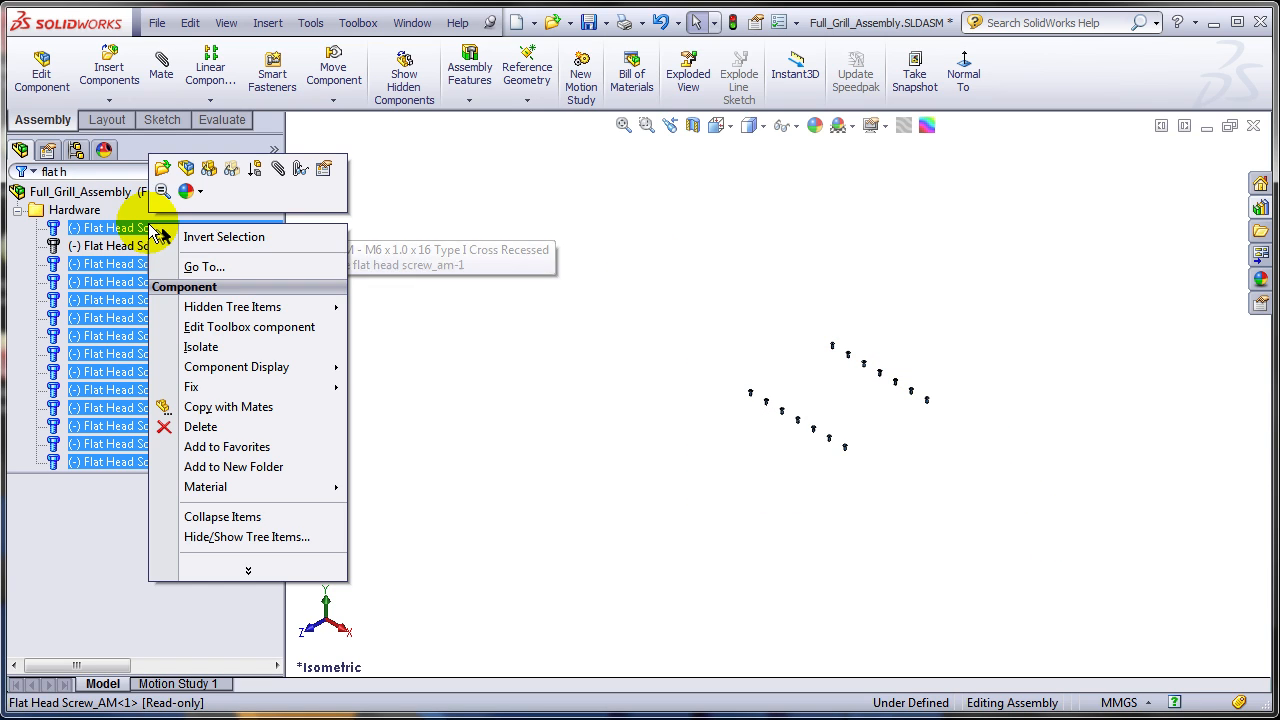
pyautogui.moveTo(227, 447)
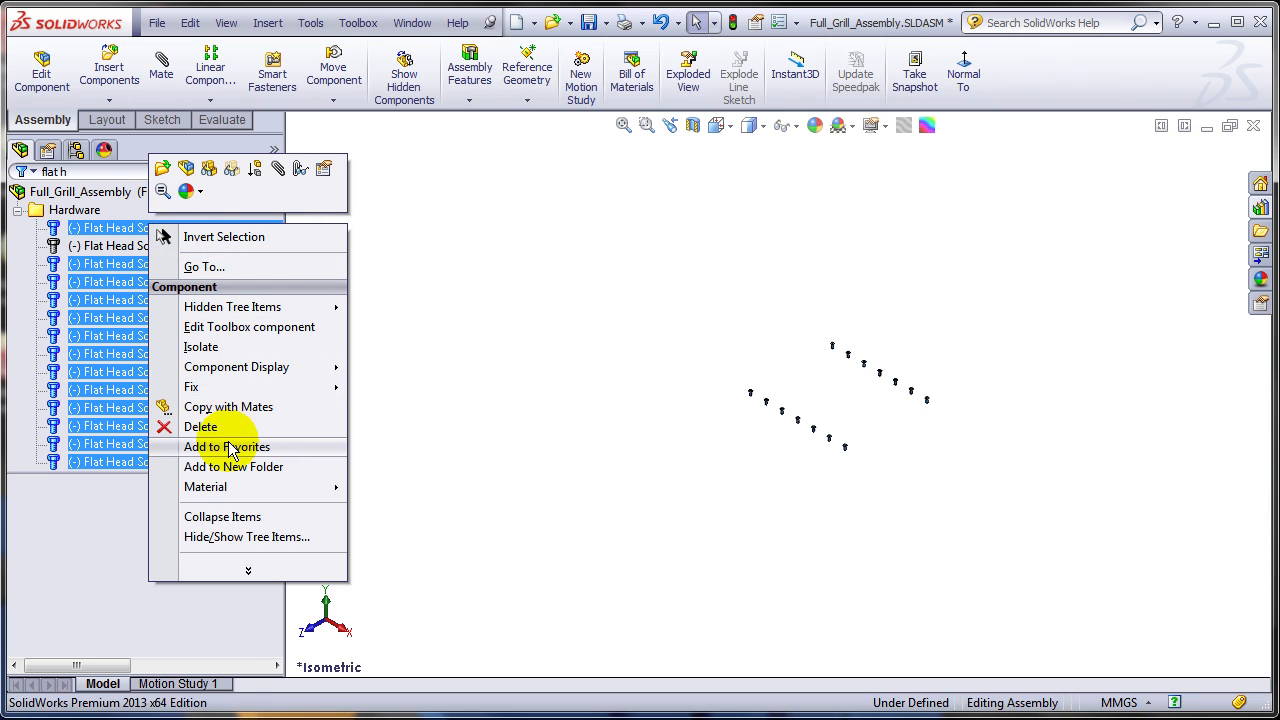
pyautogui.click(233, 466)
pyautogui.write('Flat ')
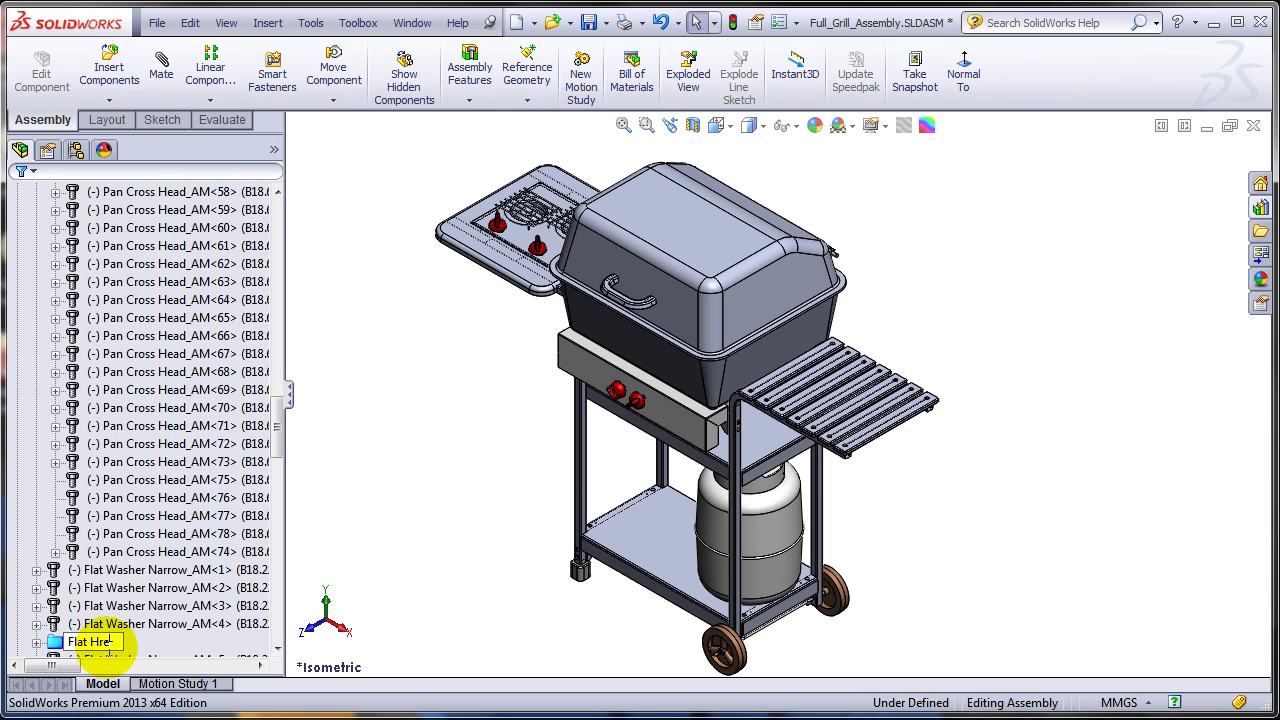
pyautogui.write('Head')
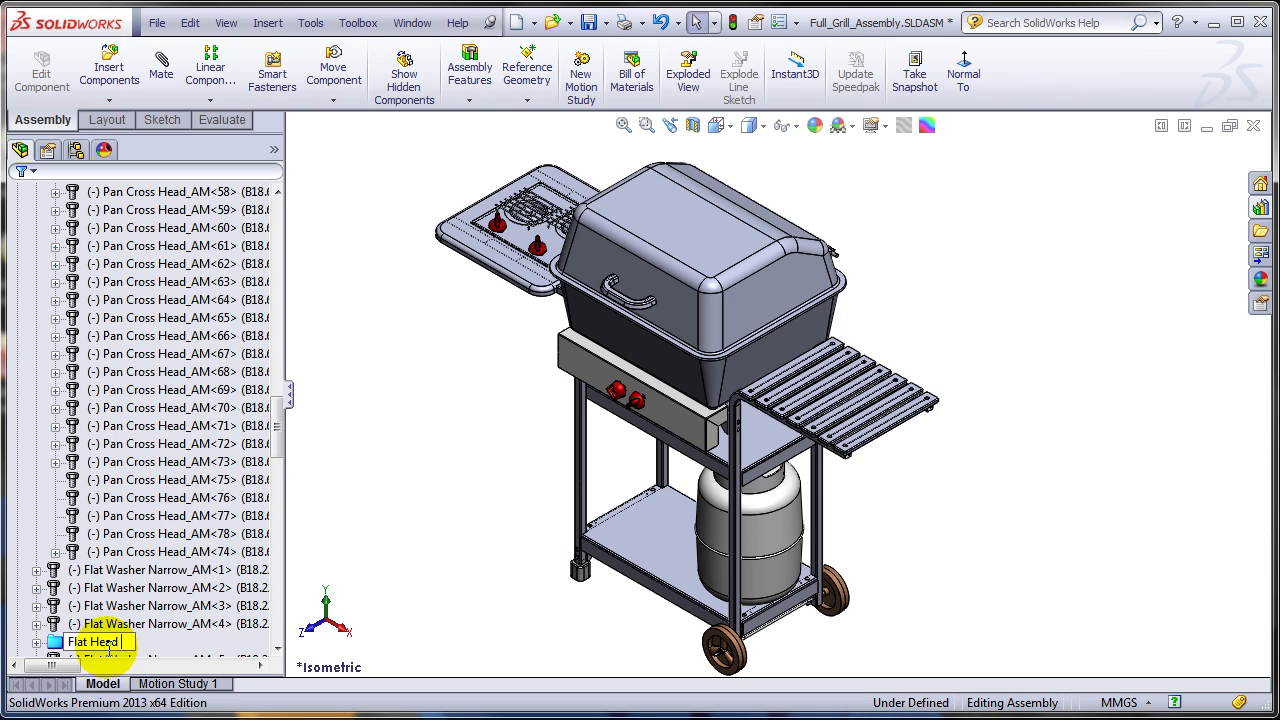
pyautogui.write('Screws')
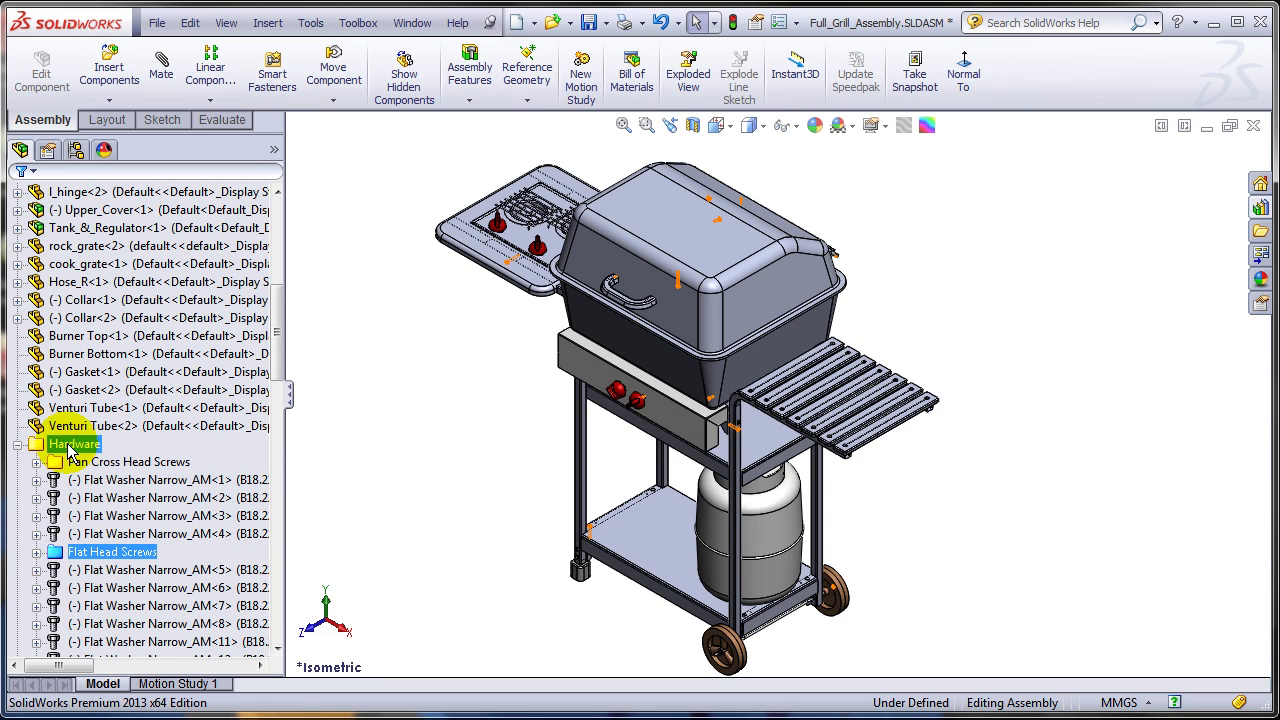
# Dissolve the Hardware folder, then select the first narrow flat washer in the tree
pyautogui.rightClick(70, 443)
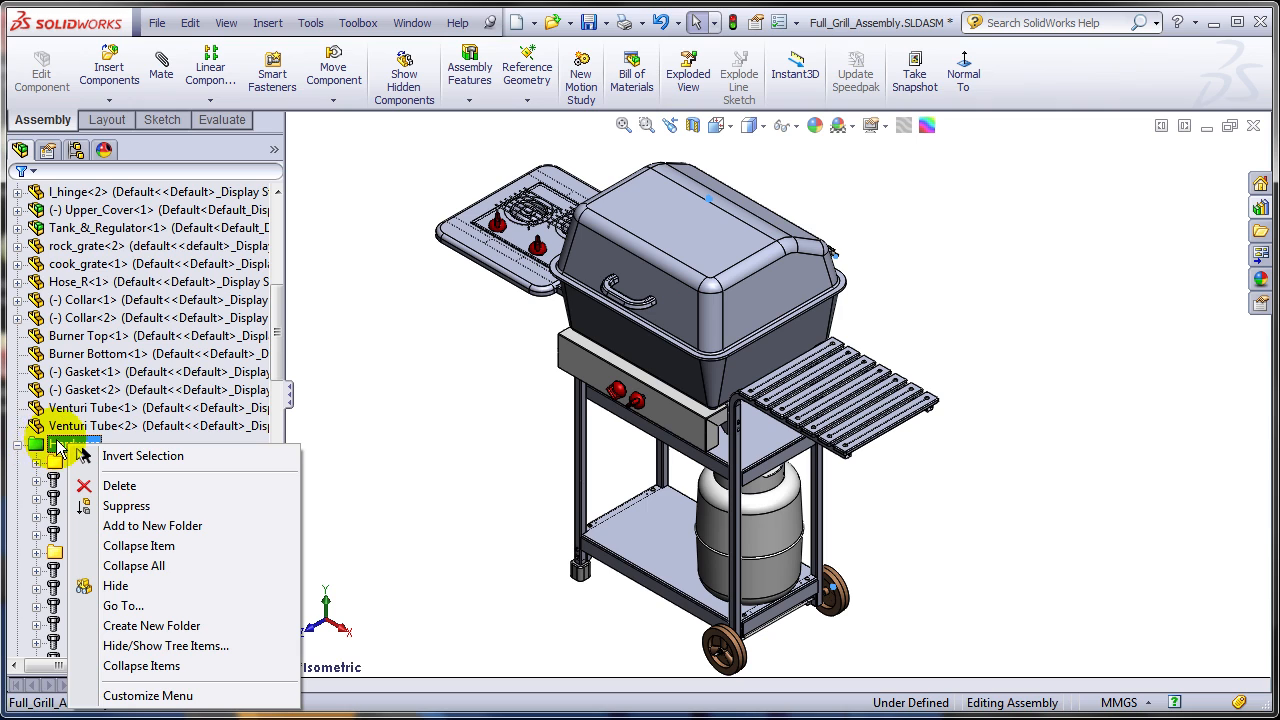
pyautogui.click(119, 485)
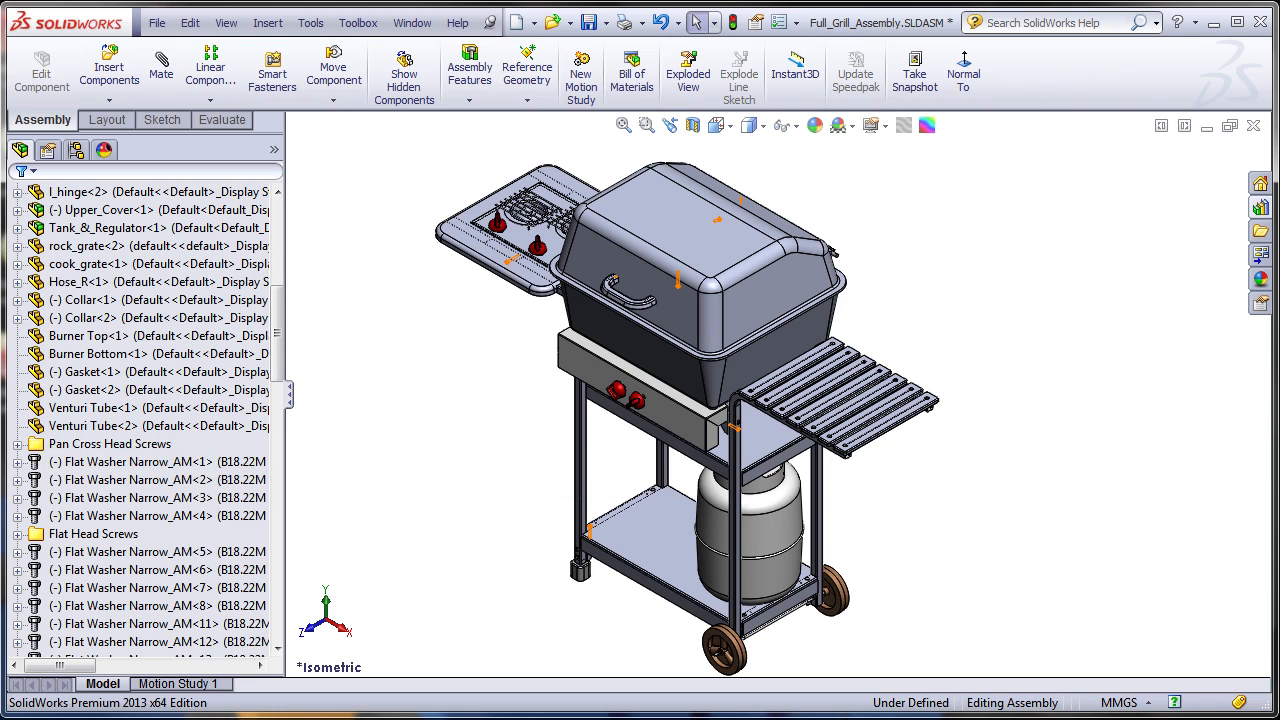
pyautogui.click(105, 444)
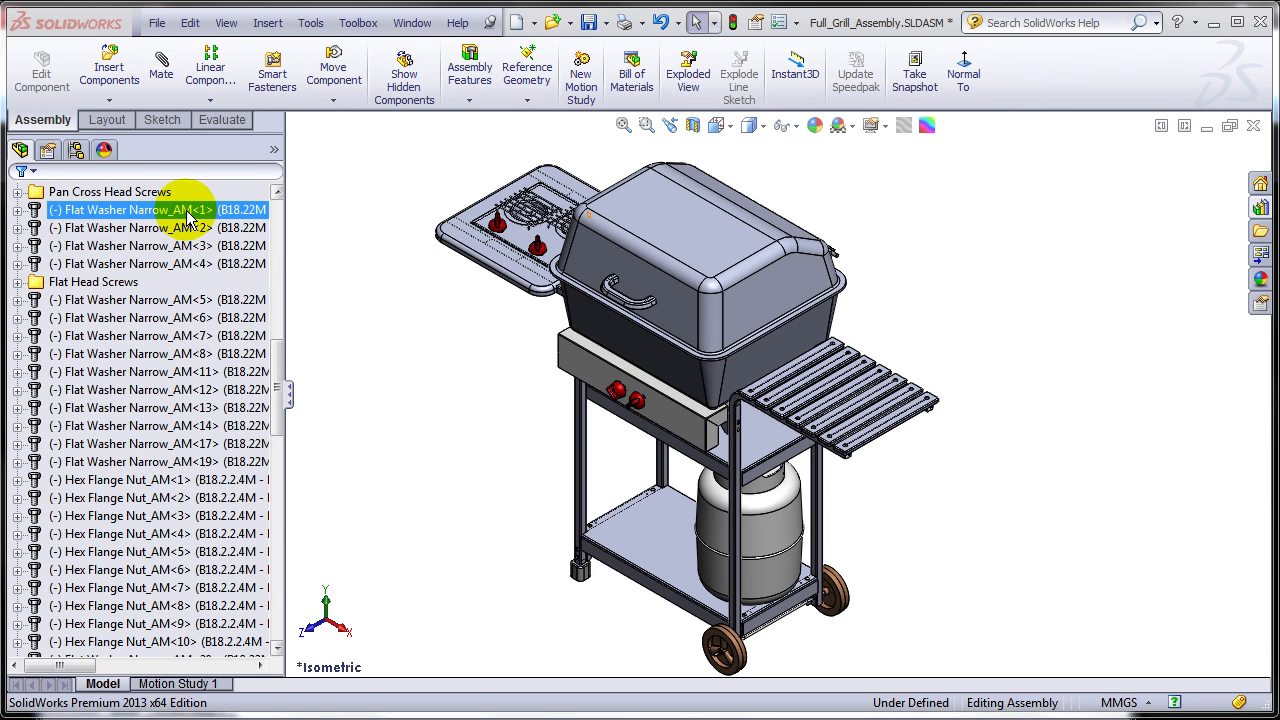
pyautogui.click(105, 191)
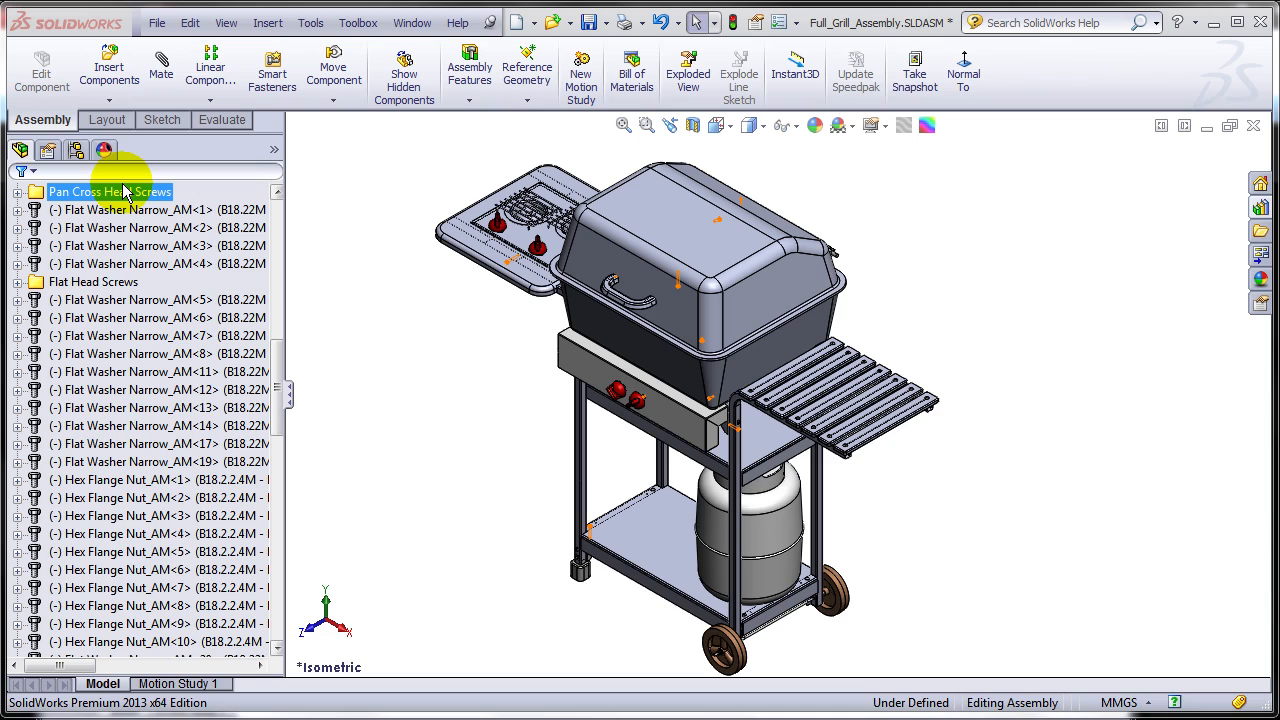
pyautogui.click(93, 281)
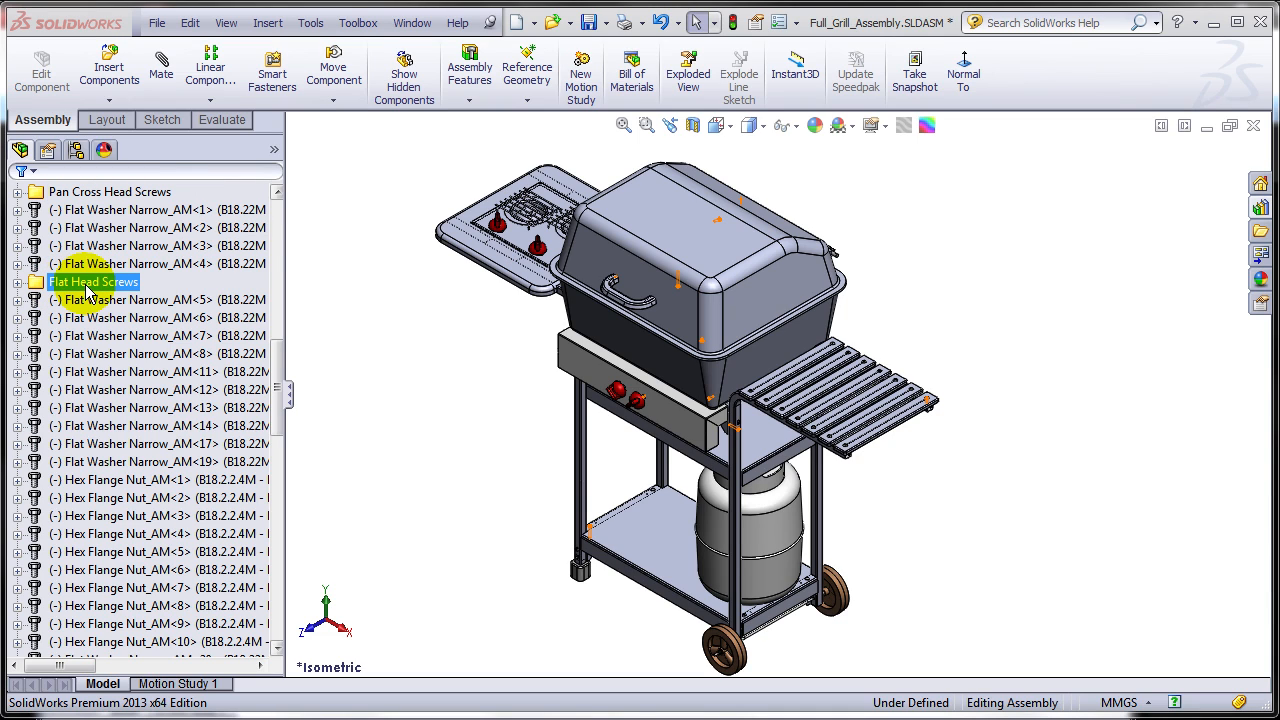
pyautogui.click(150, 299)
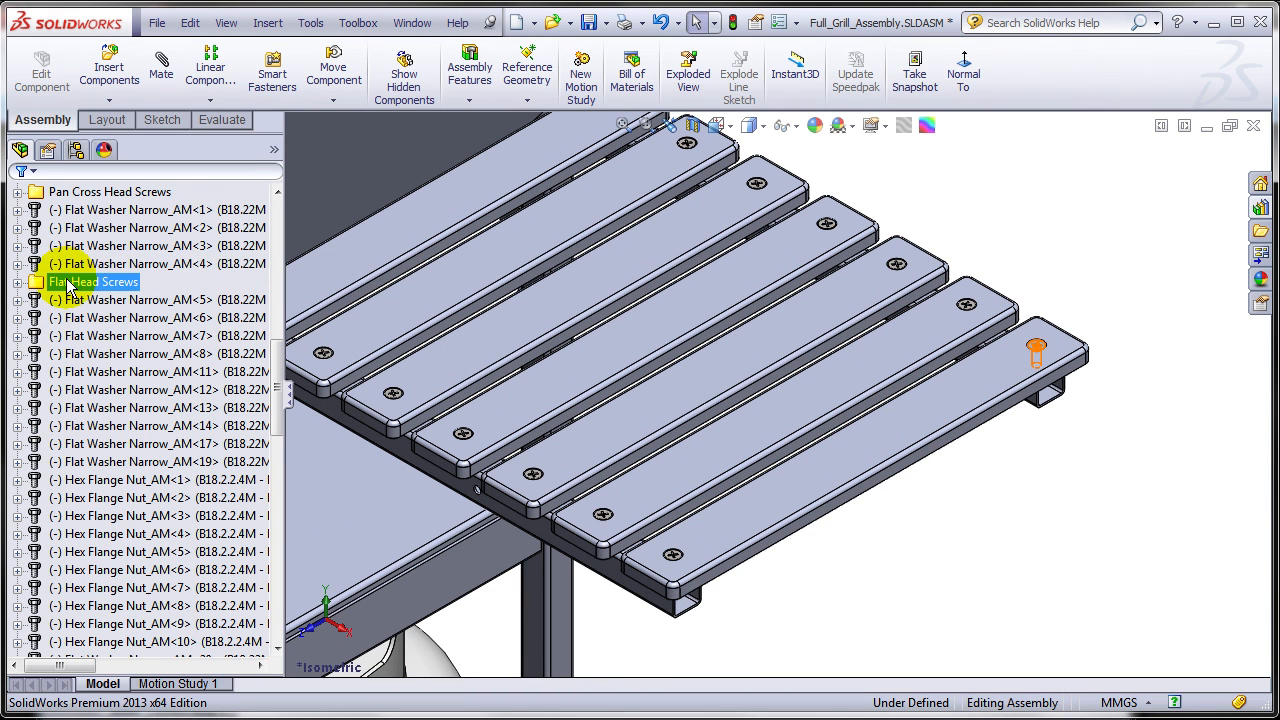
pyautogui.rightClick(72, 295)
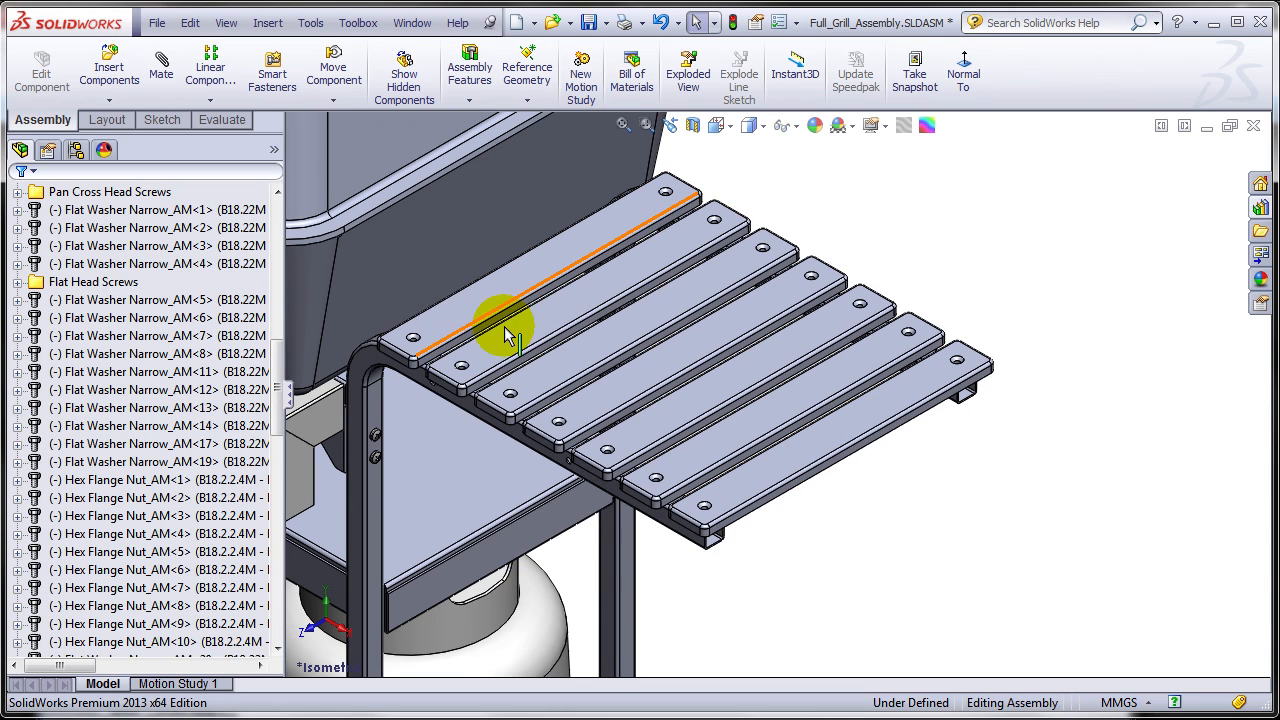
pyautogui.click(92, 281)
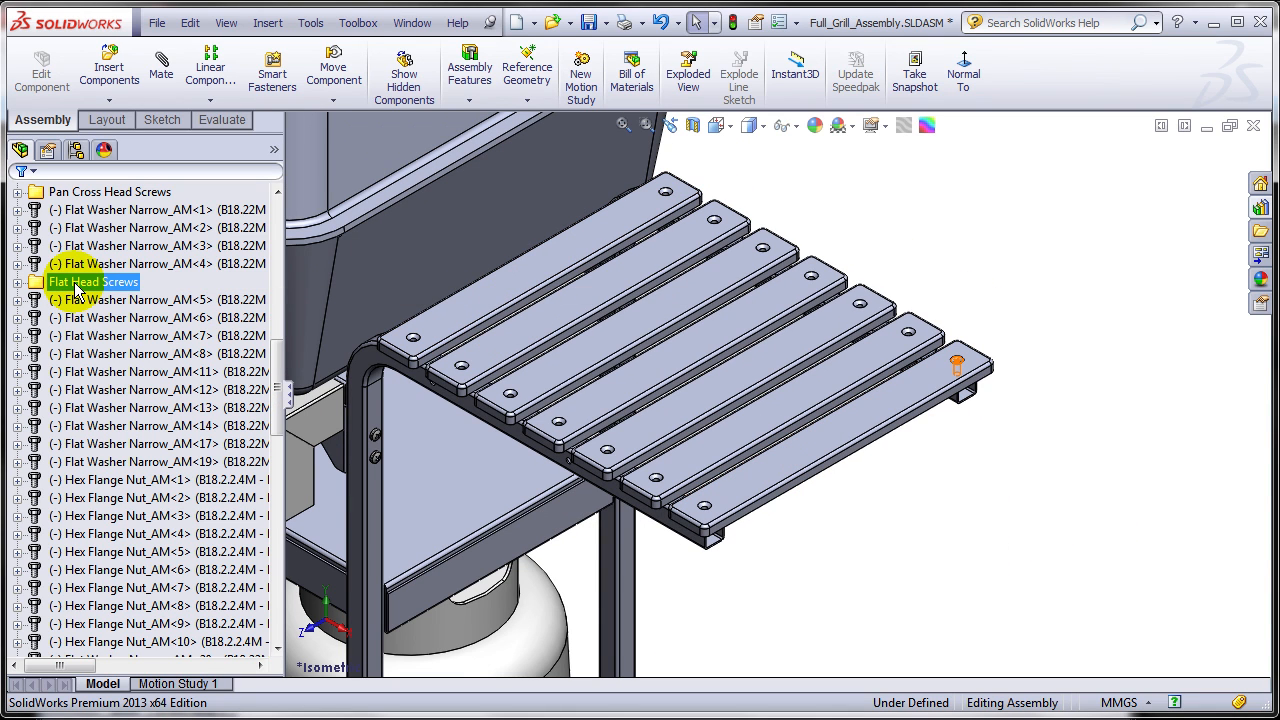